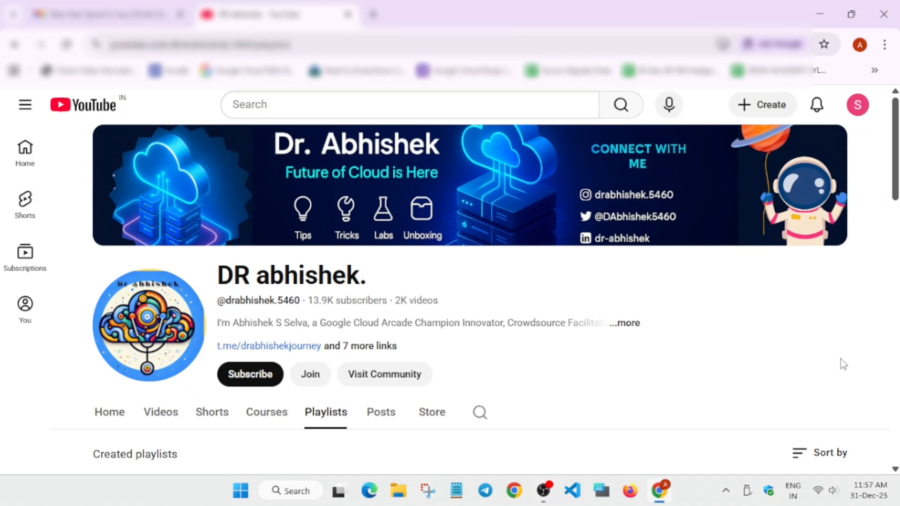
{"action": "mouse_move", "coordinate": [849, 360]}
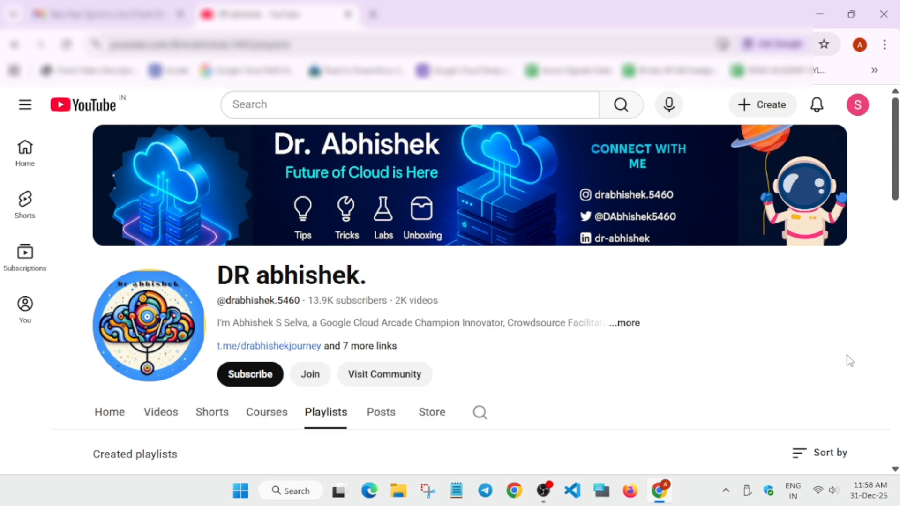
{"action": "mouse_move", "coordinate": [581, 343]}
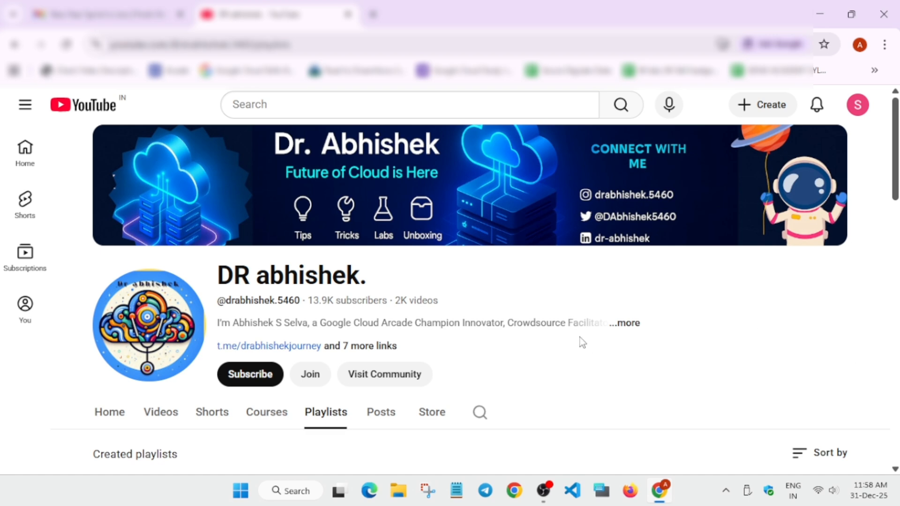
{"action": "mouse_move", "coordinate": [725, 463]}
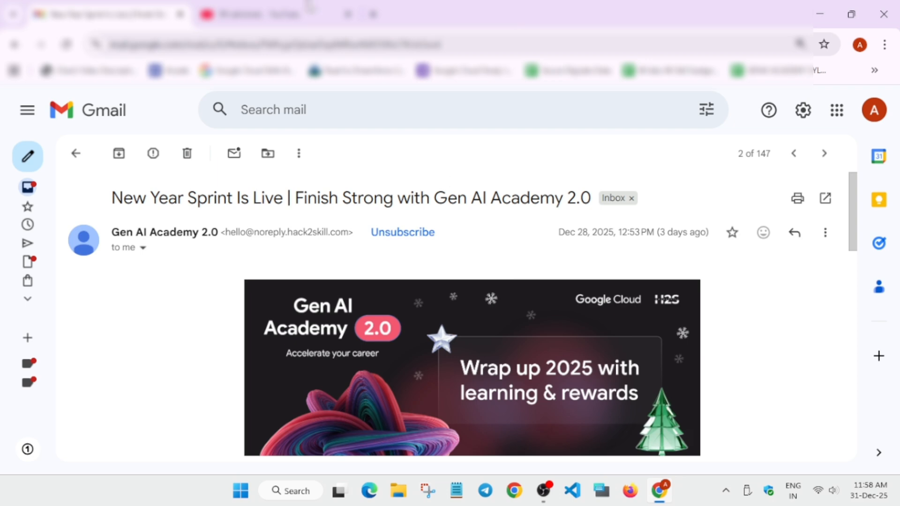
{"action": "mouse_move", "coordinate": [731, 386]}
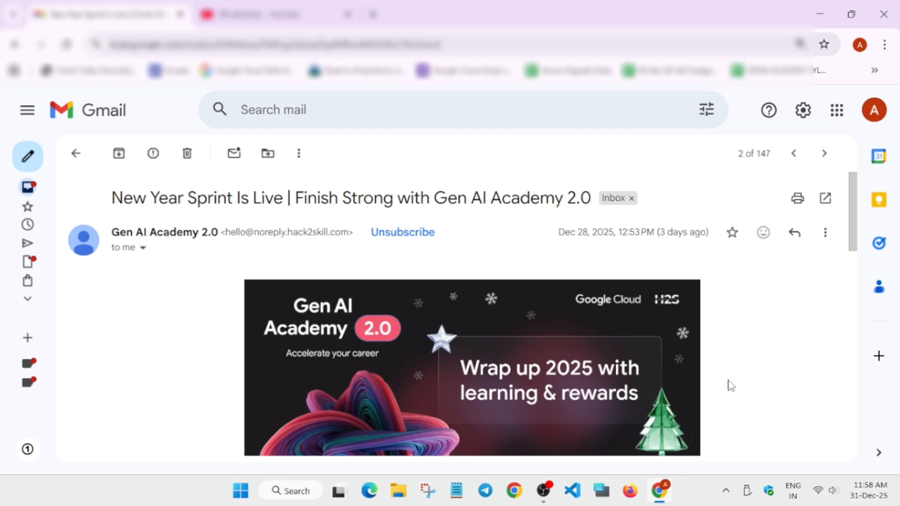
Read through the sprint email, highlighting the bullet about special New Year rewards
{"action": "scroll", "scroll_direction": "down", "scroll_amount": 3}
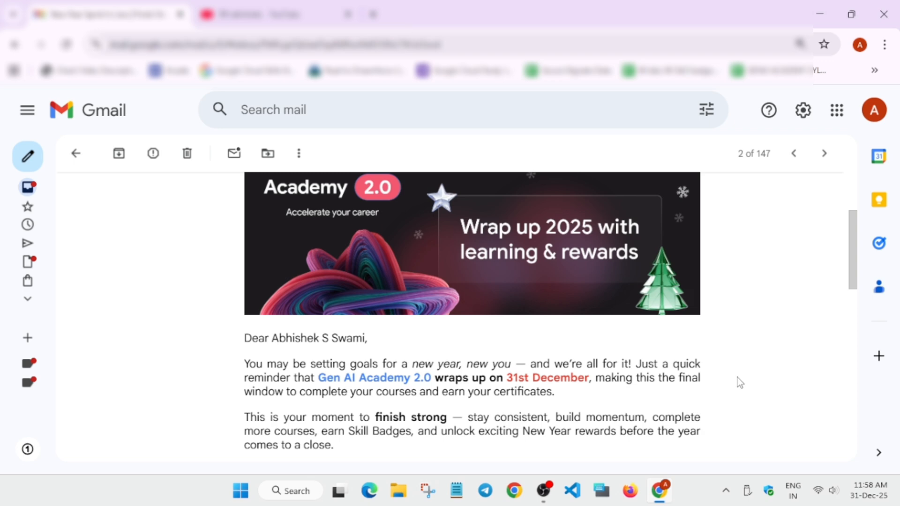
{"action": "scroll", "scroll_direction": "down", "scroll_amount": 3}
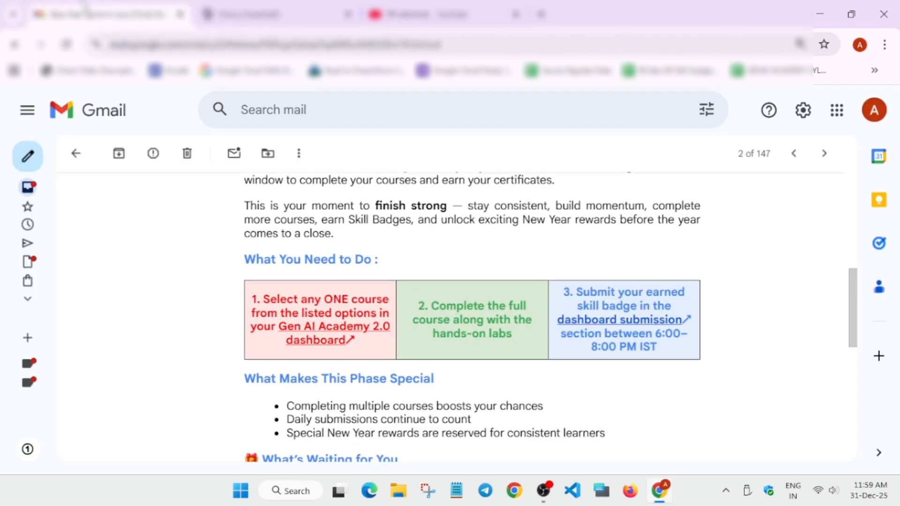
{"action": "mouse_move", "coordinate": [767, 333]}
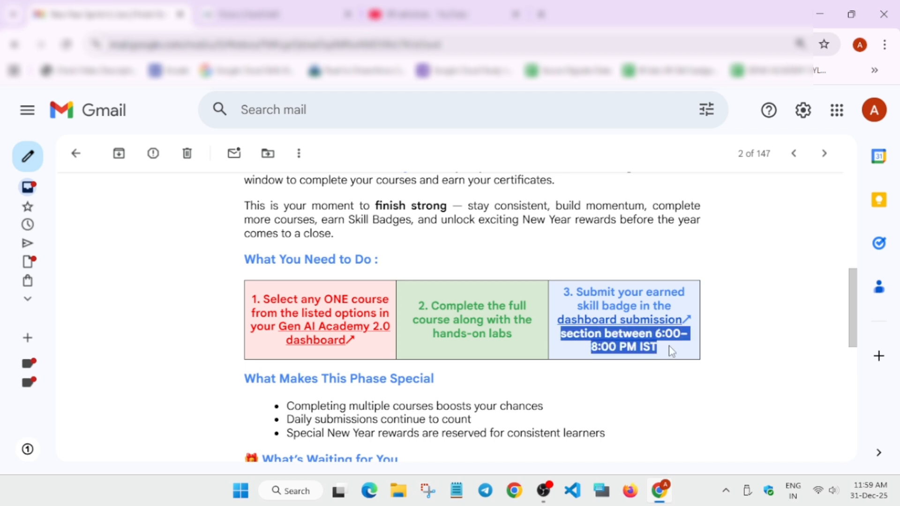
{"action": "mouse_move", "coordinate": [669, 350]}
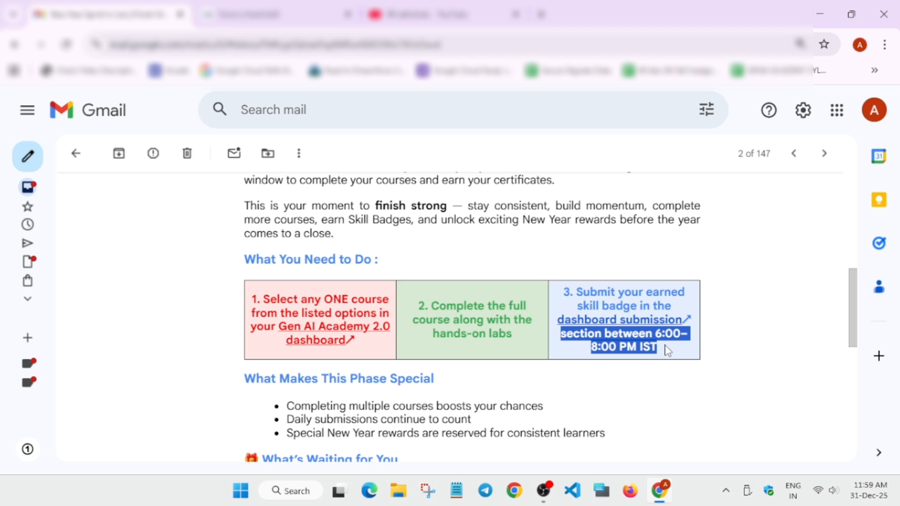
{"action": "mouse_move", "coordinate": [661, 347]}
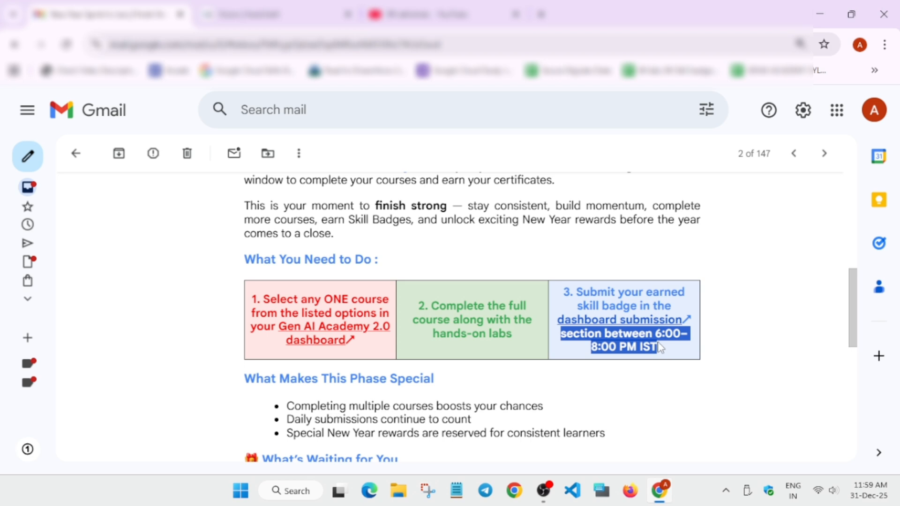
{"action": "double_click", "coordinate": [628, 347]}
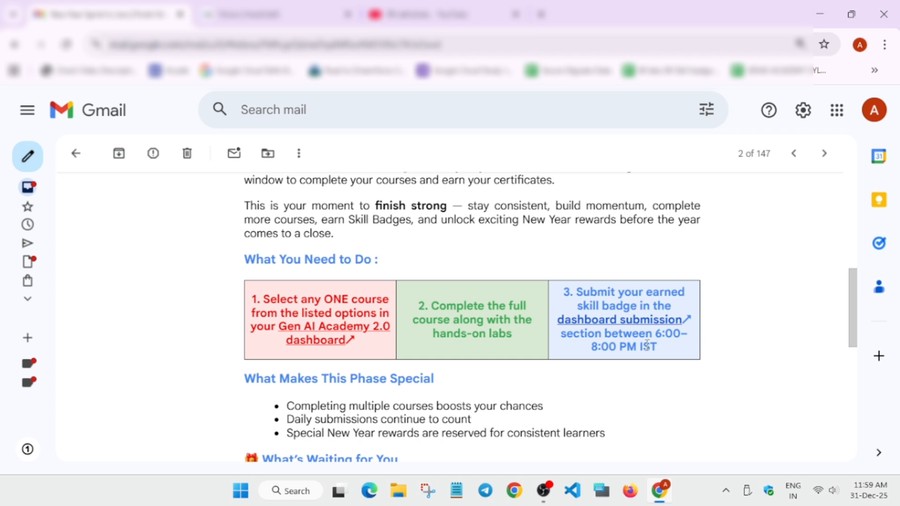
{"action": "mouse_move", "coordinate": [573, 398]}
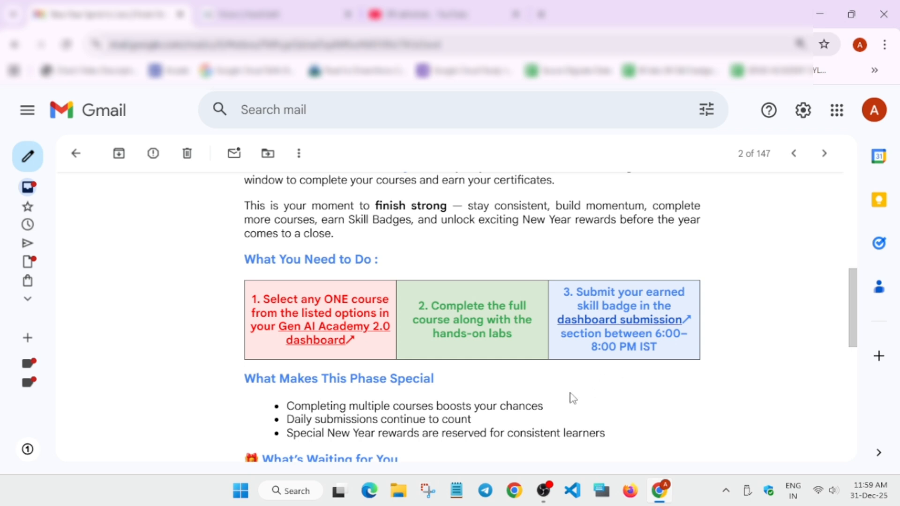
{"action": "scroll", "scroll_direction": "down", "scroll_amount": 3}
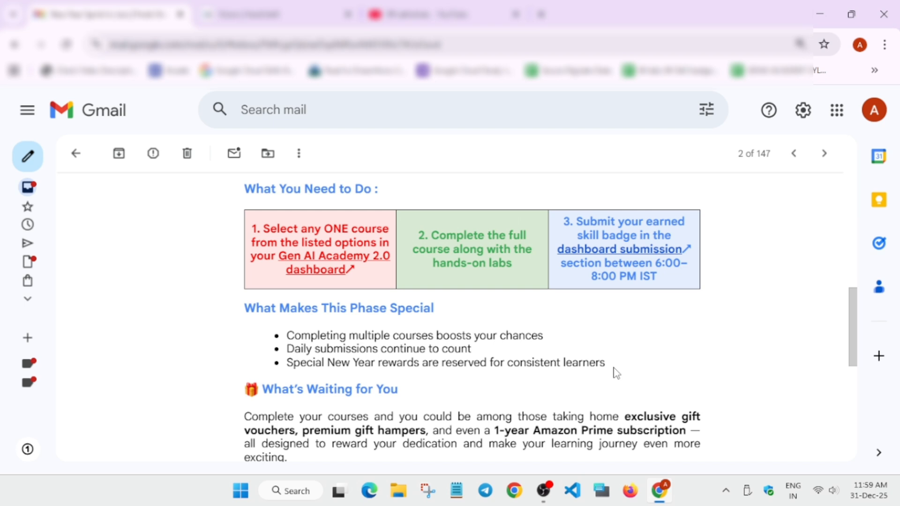
{"action": "mouse_move", "coordinate": [559, 363]}
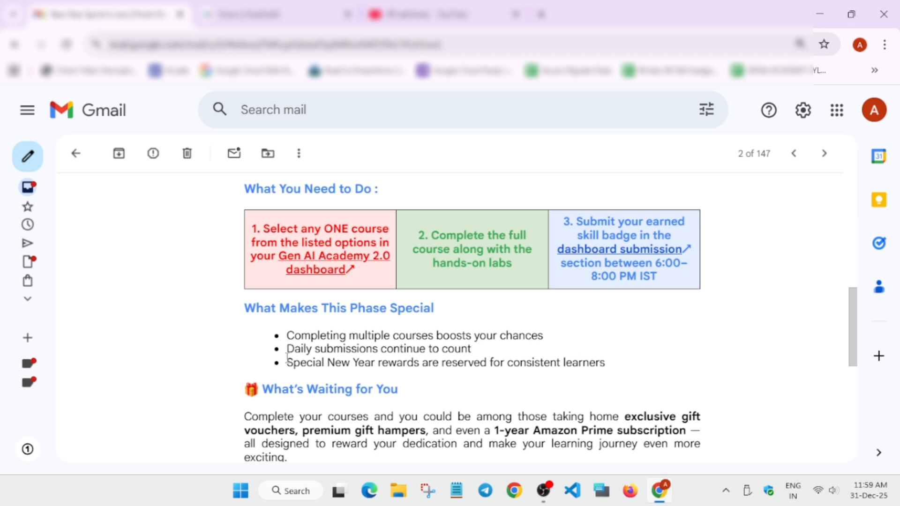
{"action": "double_click", "coordinate": [465, 348]}
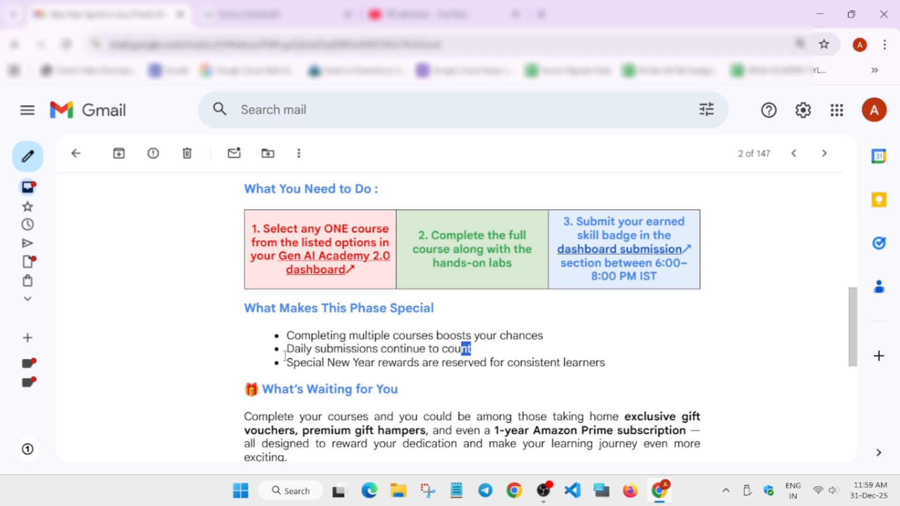
{"action": "double_click", "coordinate": [466, 362]}
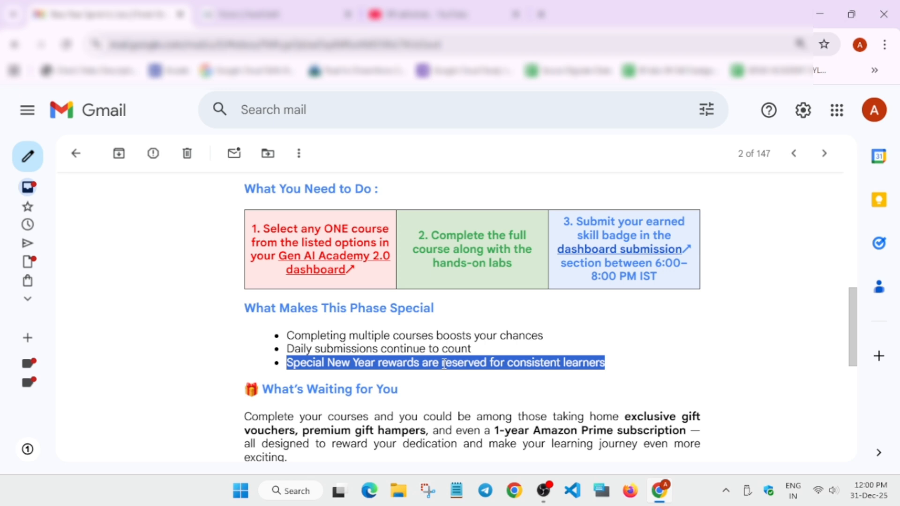
{"action": "scroll", "scroll_direction": "down", "scroll_amount": 3}
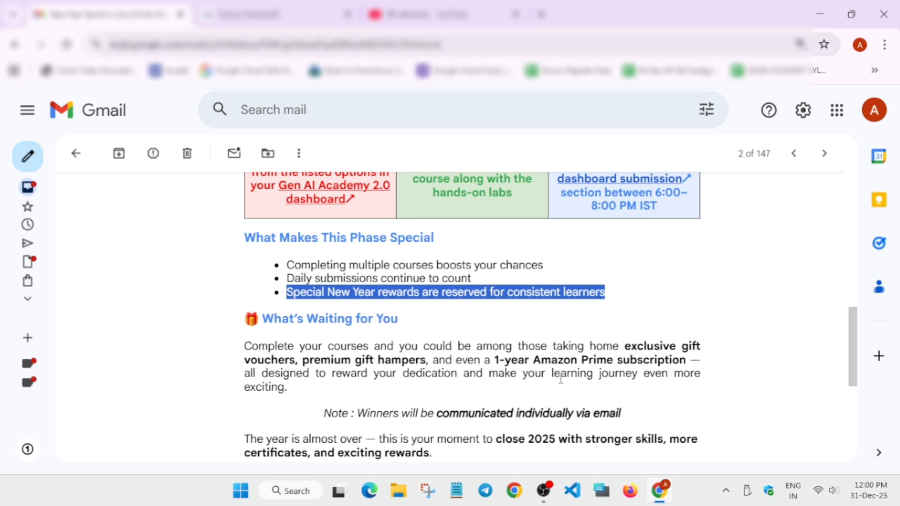
{"action": "mouse_move", "coordinate": [585, 379]}
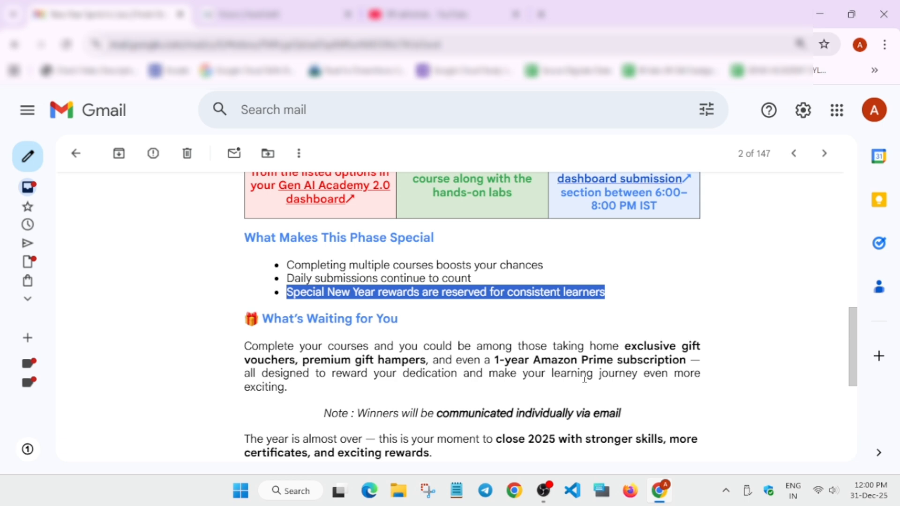
{"action": "mouse_move", "coordinate": [420, 397]}
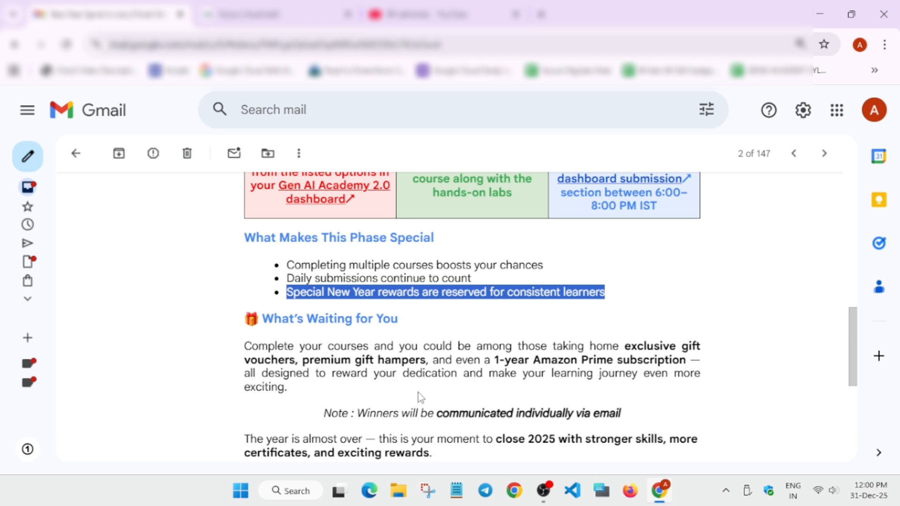
{"action": "mouse_move", "coordinate": [430, 395]}
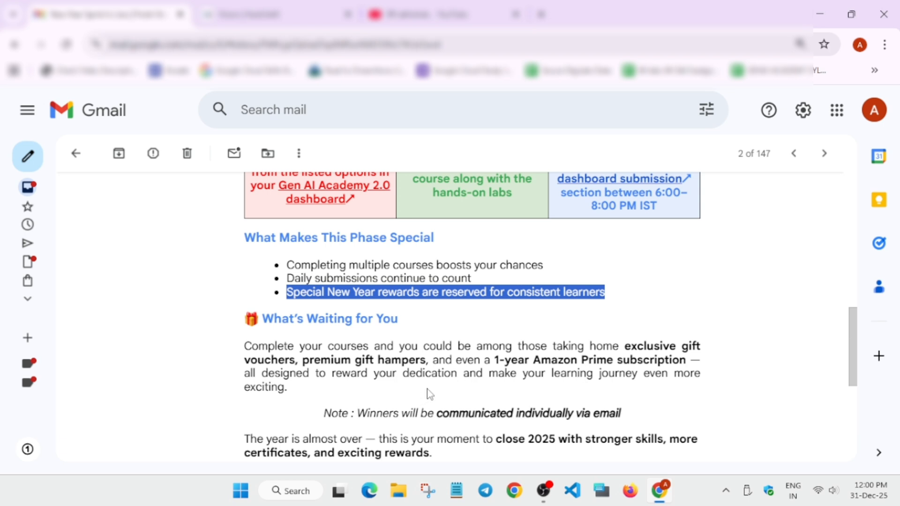
{"action": "mouse_move", "coordinate": [433, 392]}
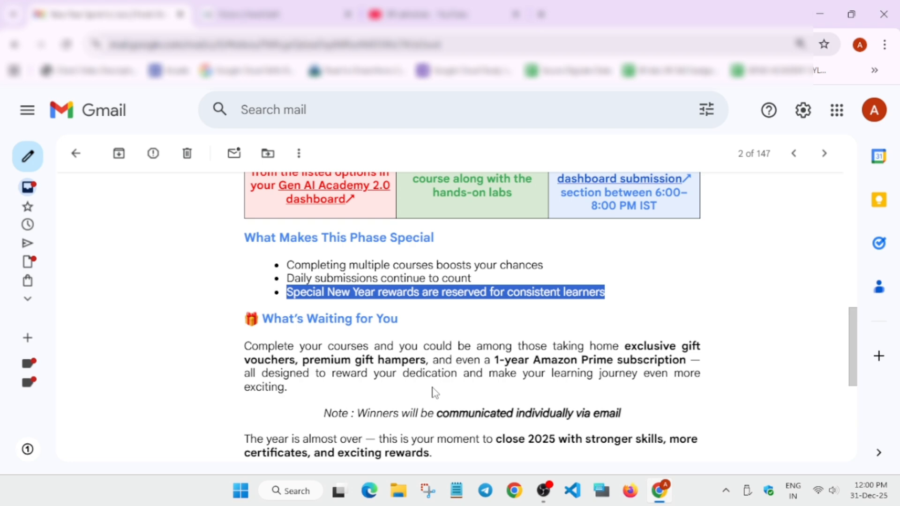
{"action": "mouse_move", "coordinate": [675, 161]}
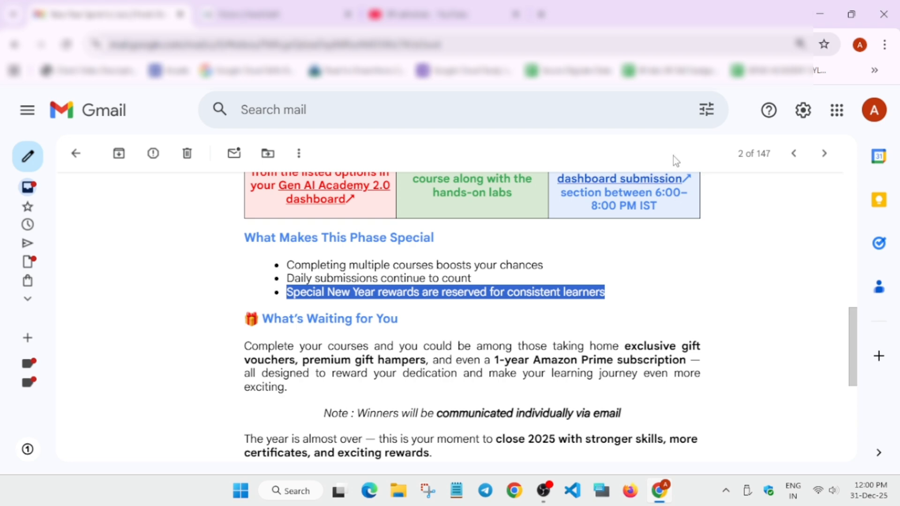
{"action": "mouse_move", "coordinate": [683, 304]}
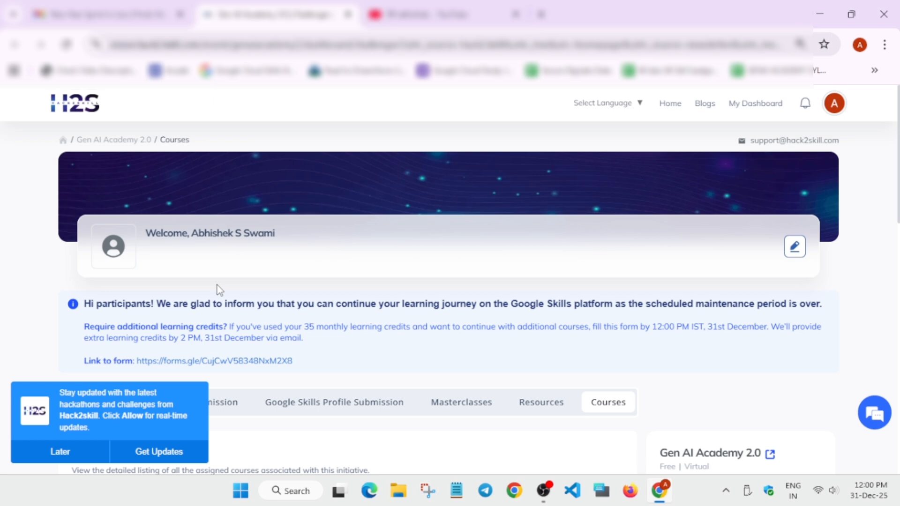
{"action": "mouse_move", "coordinate": [67, 449]}
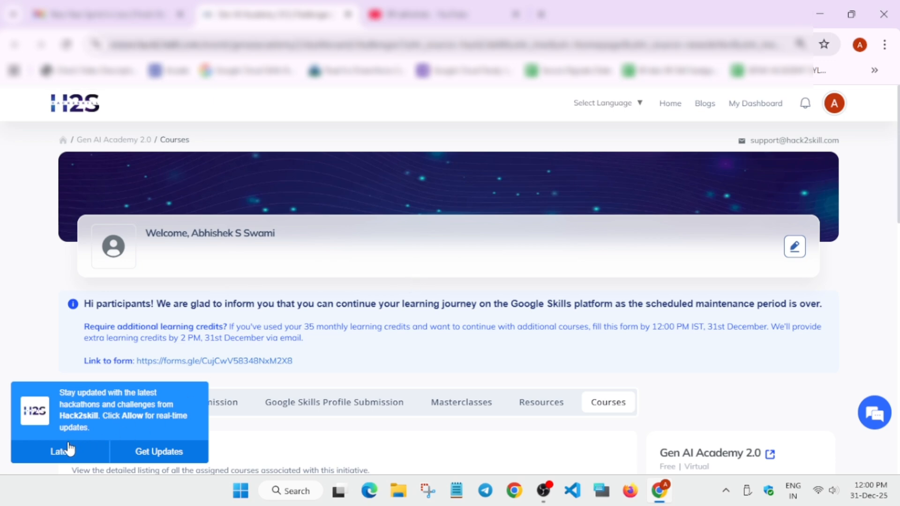
Dismiss the Hack2skill update notification and scroll down the assigned course cards
{"action": "left_click", "coordinate": [59, 451]}
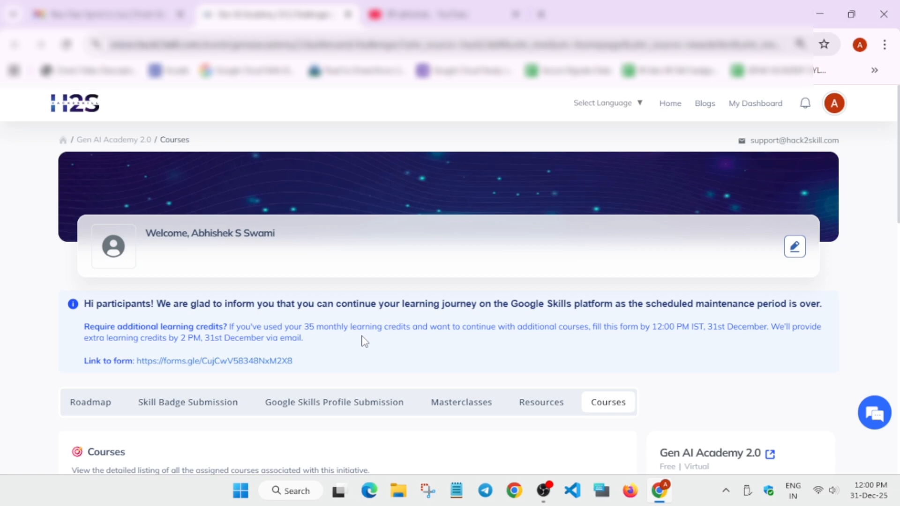
{"action": "mouse_move", "coordinate": [245, 336]}
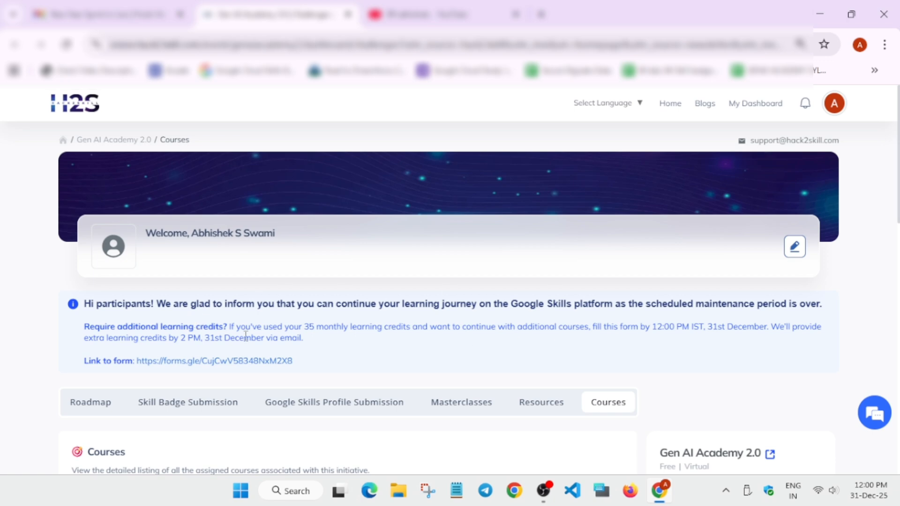
{"action": "mouse_move", "coordinate": [445, 355]}
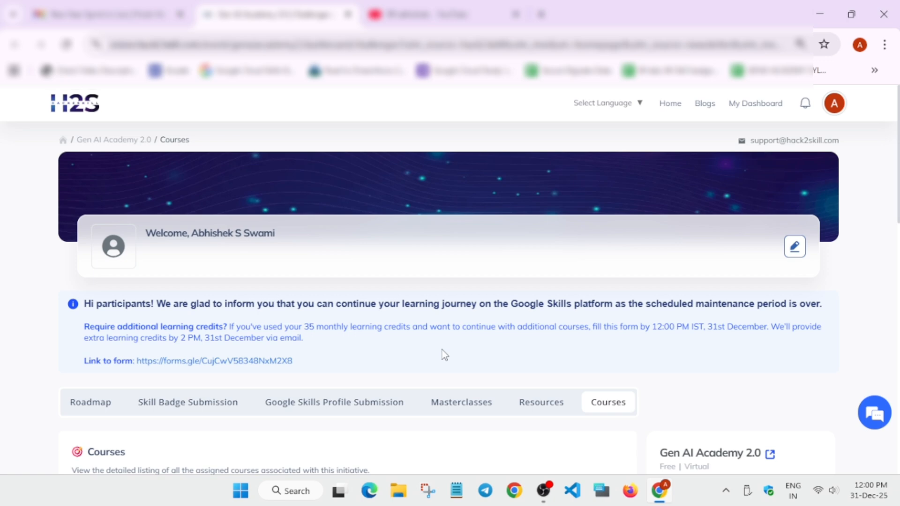
{"action": "mouse_move", "coordinate": [722, 350]}
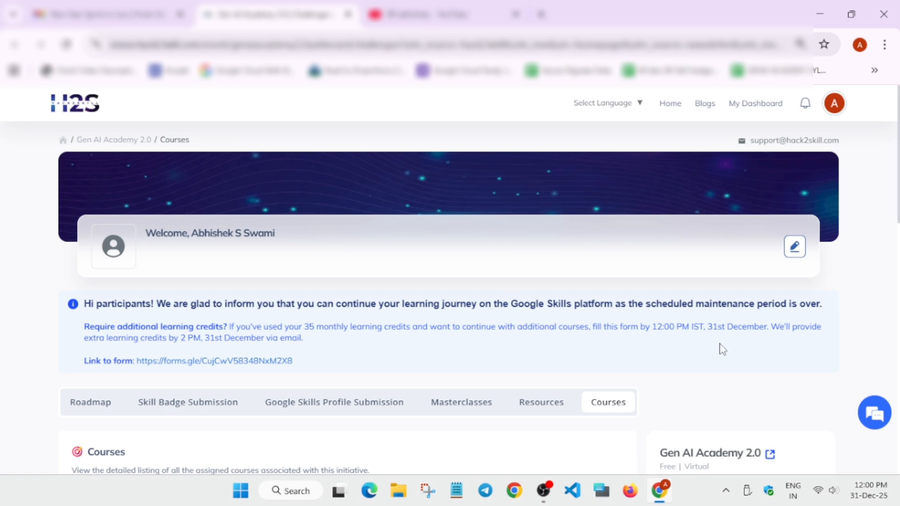
{"action": "mouse_move", "coordinate": [670, 359]}
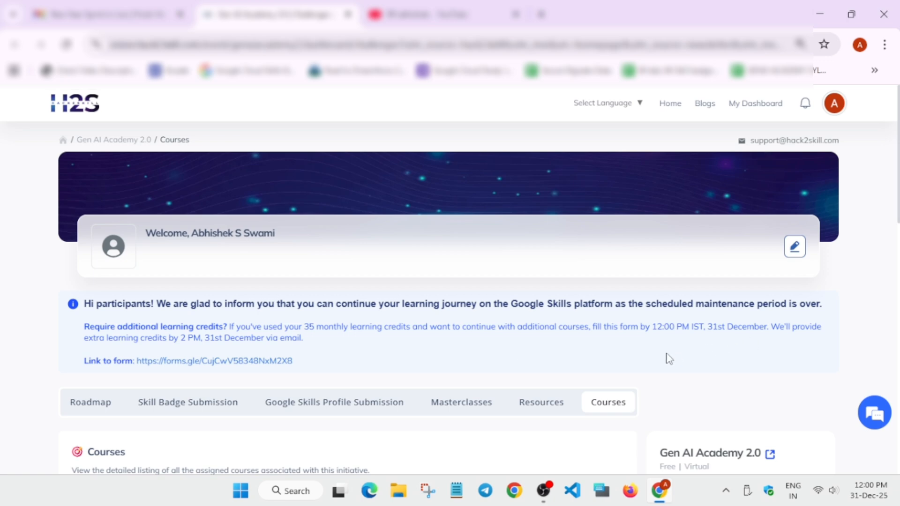
{"action": "scroll", "scroll_direction": "down", "scroll_amount": 3}
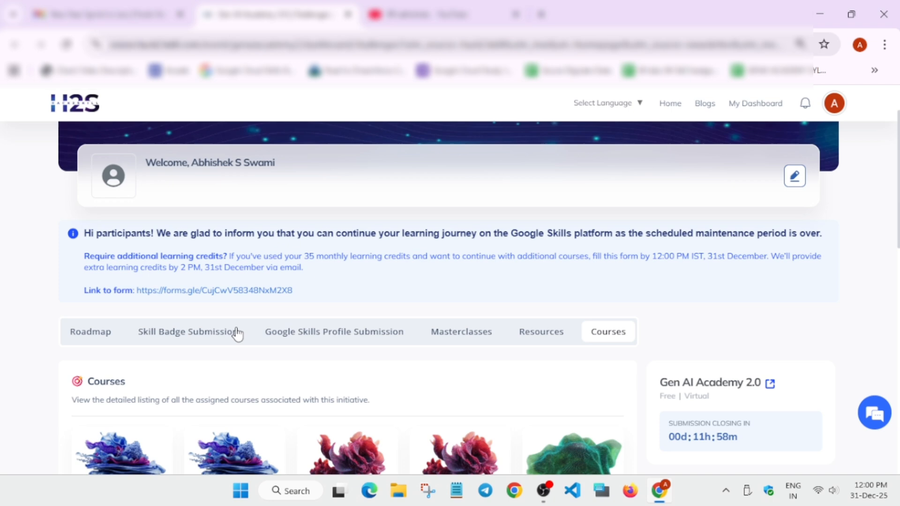
{"action": "scroll", "scroll_direction": "down", "scroll_amount": 3}
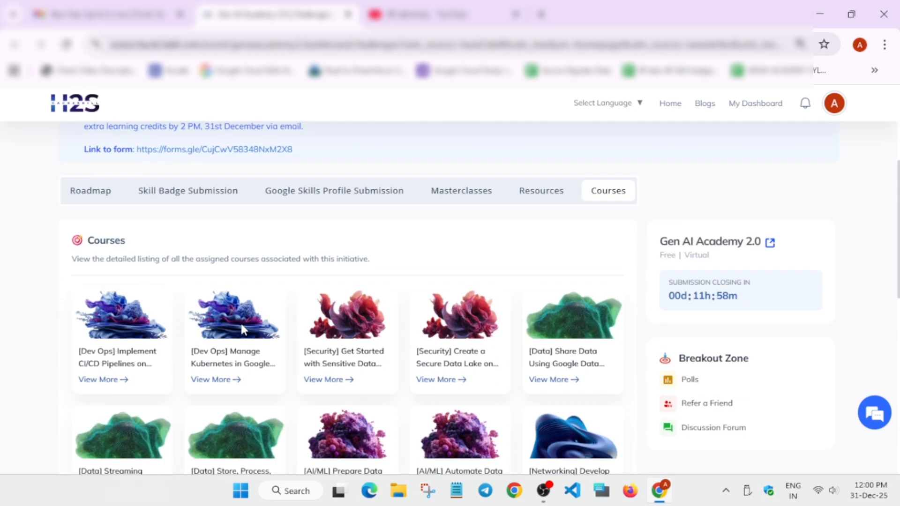
{"action": "mouse_move", "coordinate": [245, 329]}
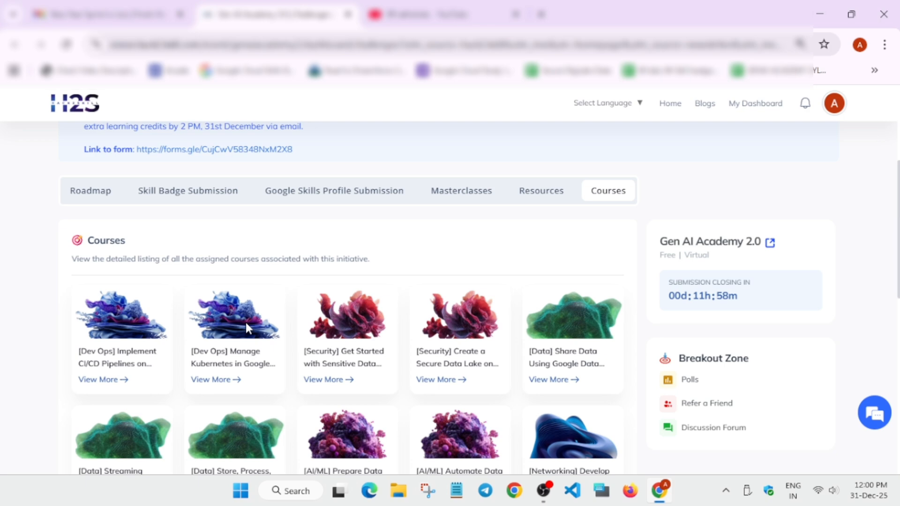
{"action": "mouse_move", "coordinate": [248, 328]}
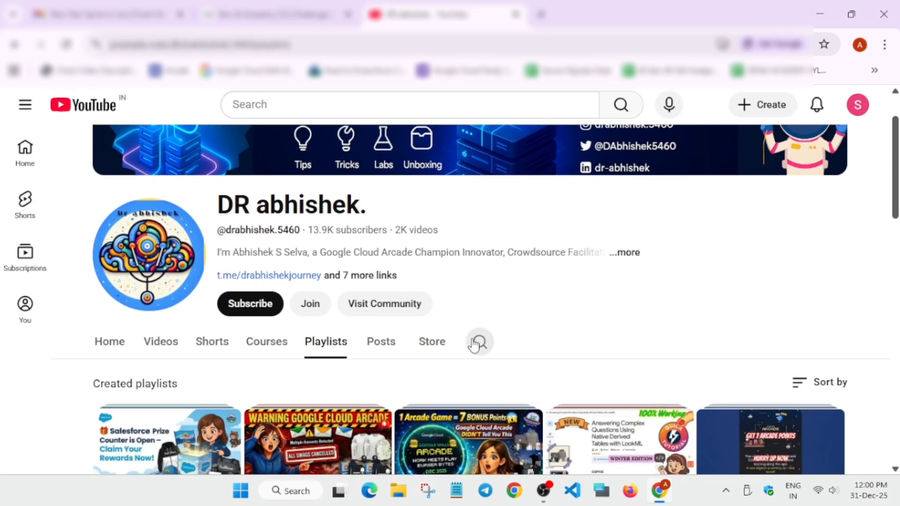
Search the DR abhishek channel's playlists for 'gen ai academy' and scroll the matches
{"action": "type", "text": "ge"}
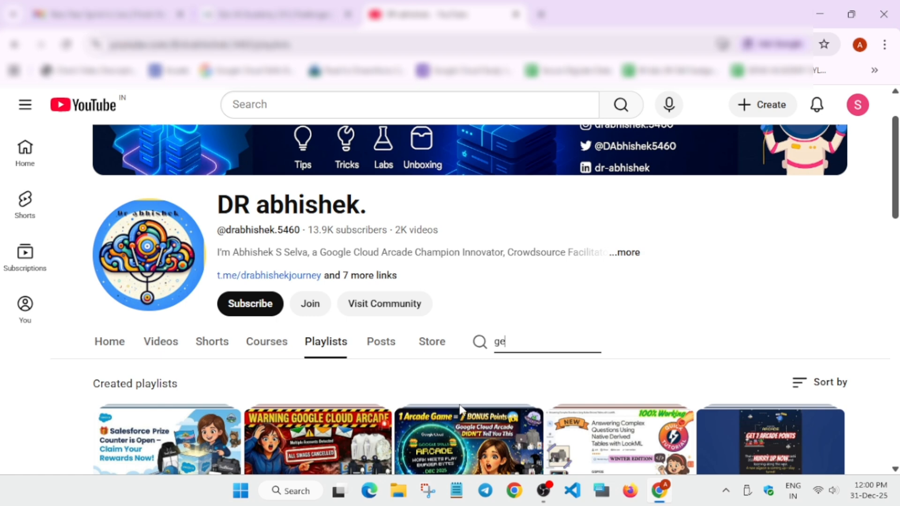
{"action": "type", "text": "n ai academy"}
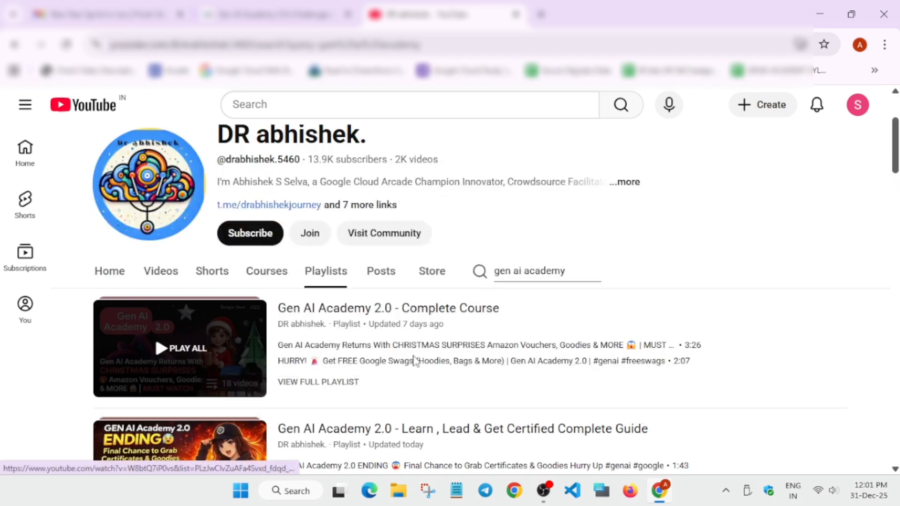
{"action": "scroll", "scroll_direction": "down", "scroll_amount": 3}
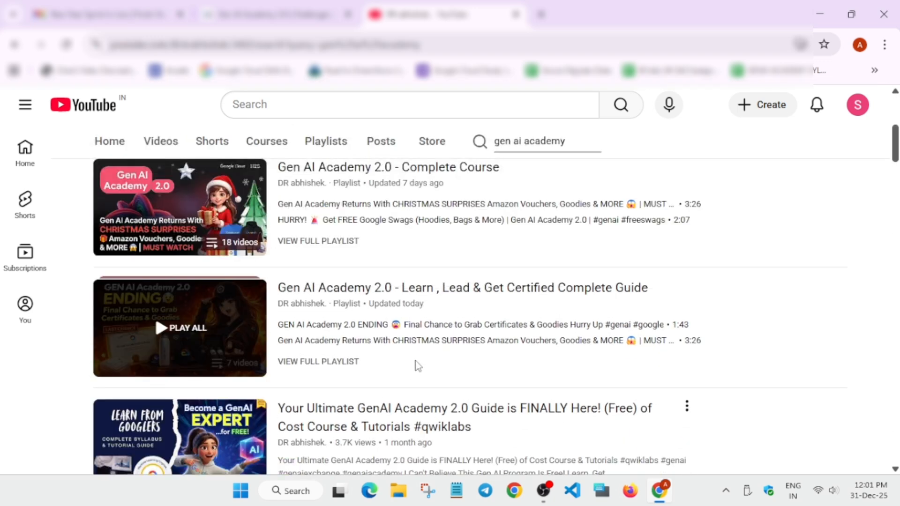
{"action": "mouse_move", "coordinate": [882, 383]}
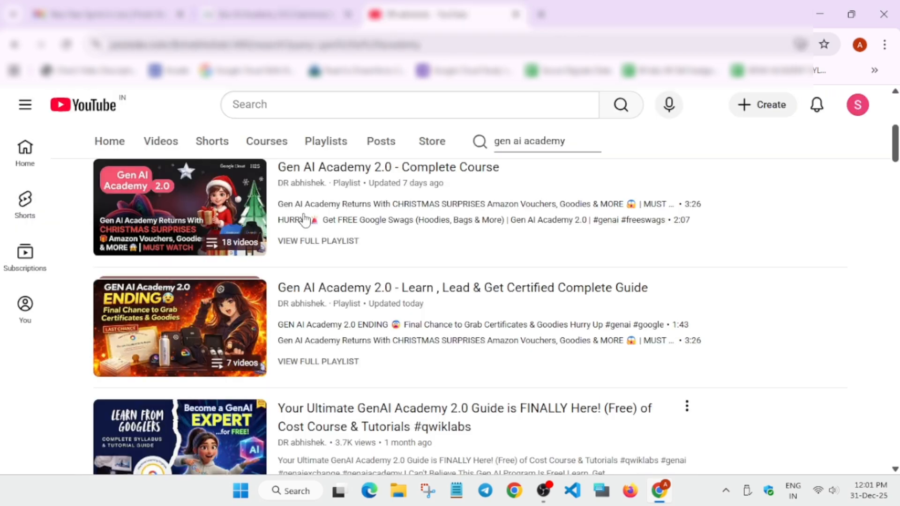
{"action": "left_click", "coordinate": [302, 183]}
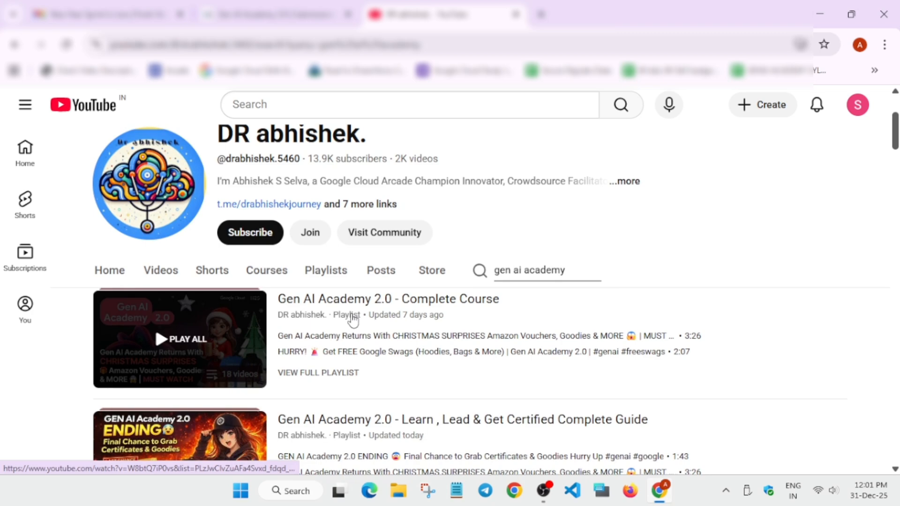
{"action": "scroll", "scroll_direction": "down", "scroll_amount": 3}
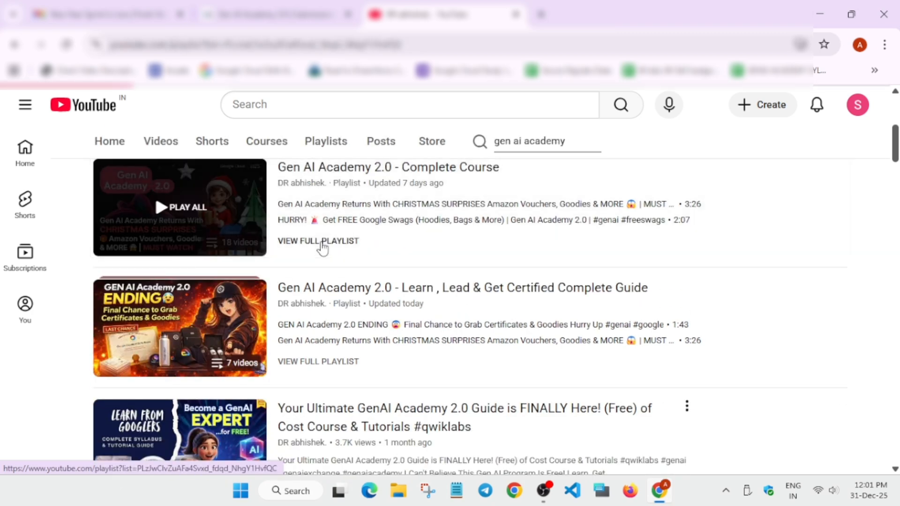
Browse the 18-video Gen AI Academy 2.0 Complete Course playlist, then return to Hack2skill
{"action": "left_click", "coordinate": [318, 241]}
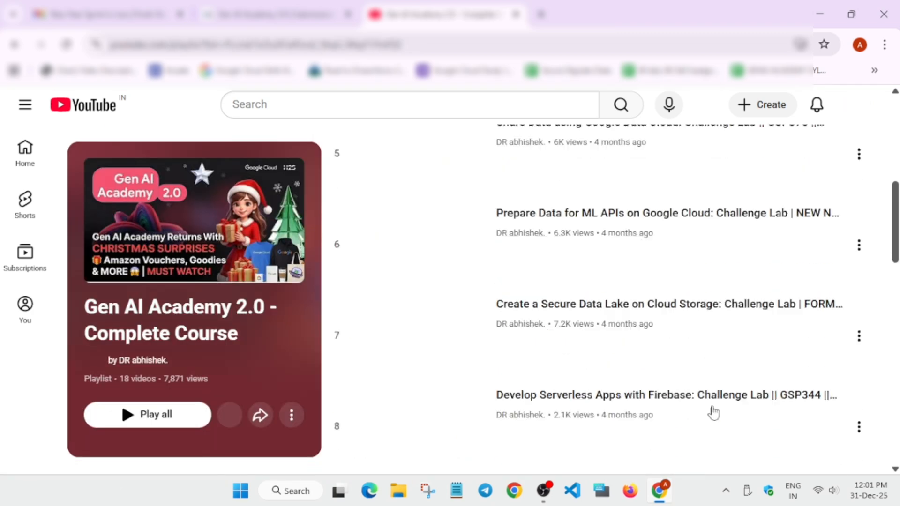
{"action": "scroll", "scroll_direction": "down", "scroll_amount": 3}
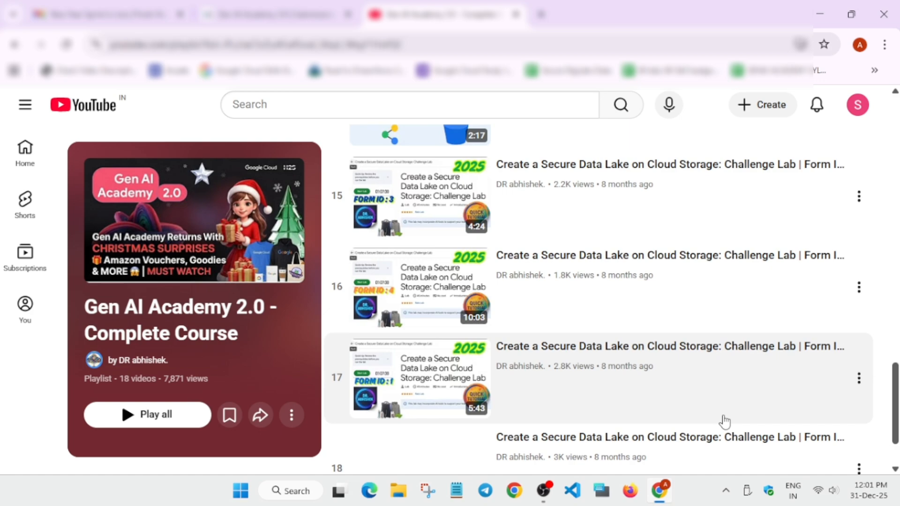
{"action": "scroll", "scroll_direction": "up", "scroll_amount": 3}
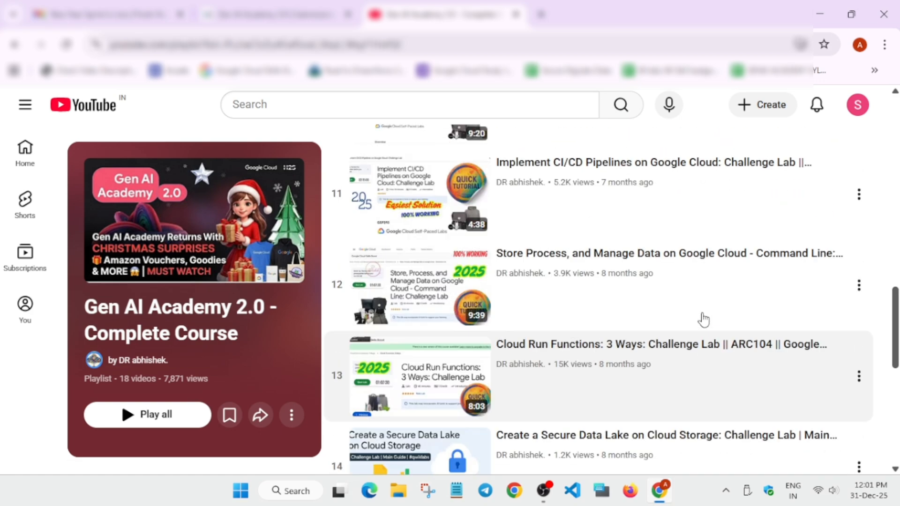
{"action": "scroll", "scroll_direction": "up", "scroll_amount": 3}
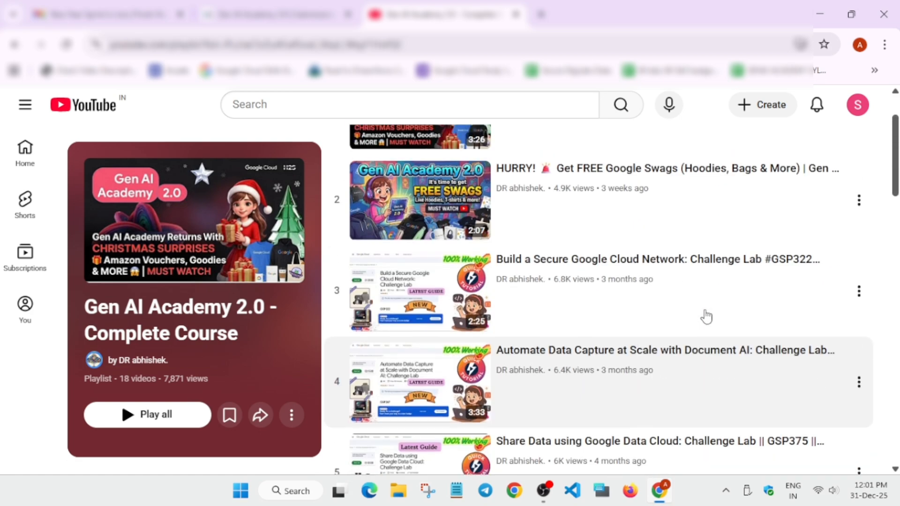
{"action": "scroll", "scroll_direction": "down", "scroll_amount": 3}
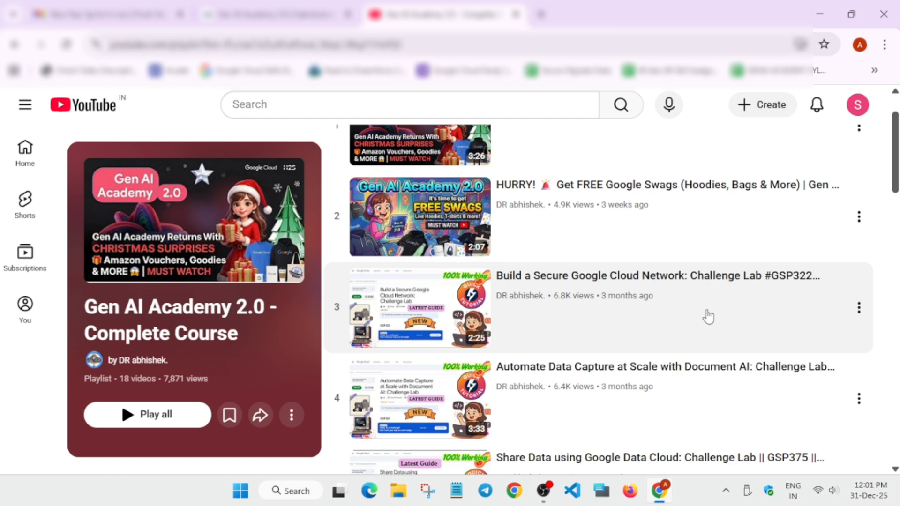
{"action": "left_click", "coordinate": [270, 13]}
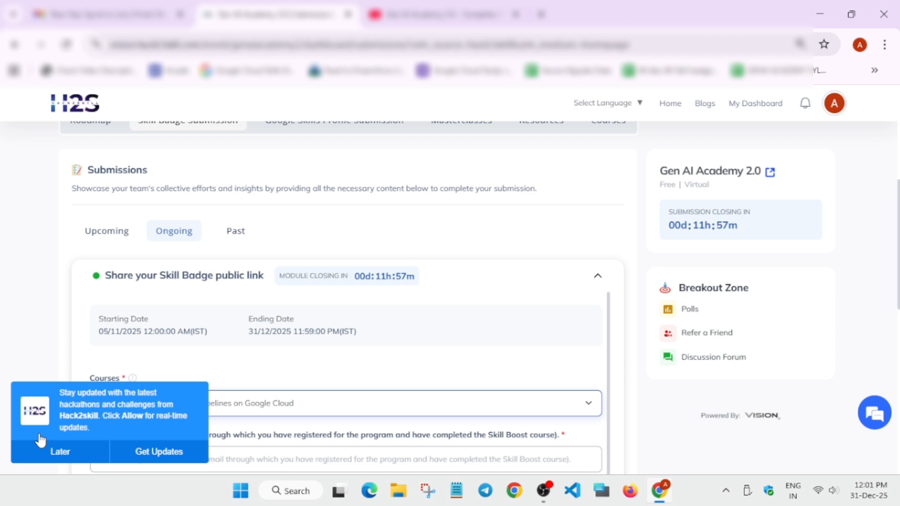
Dismiss the notification prompt and scroll the empty course, email and public-link fields
{"action": "left_click", "coordinate": [60, 452]}
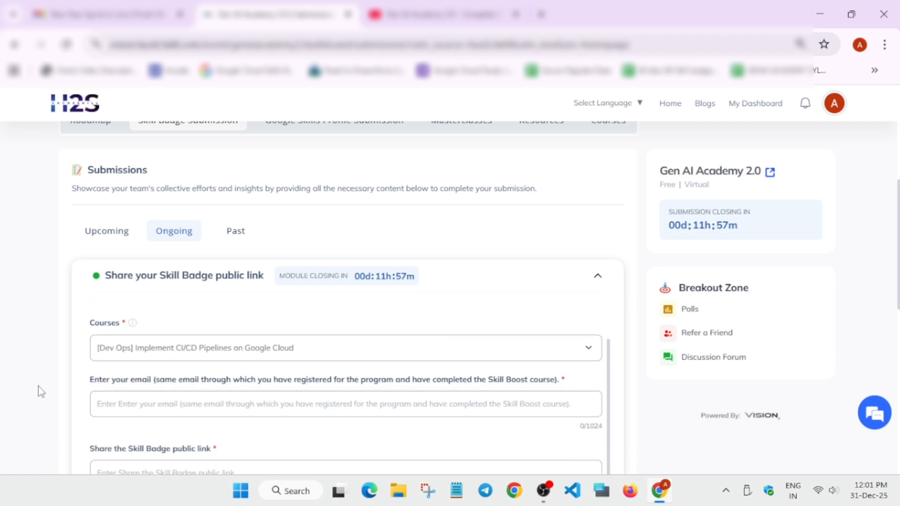
{"action": "mouse_move", "coordinate": [129, 385]}
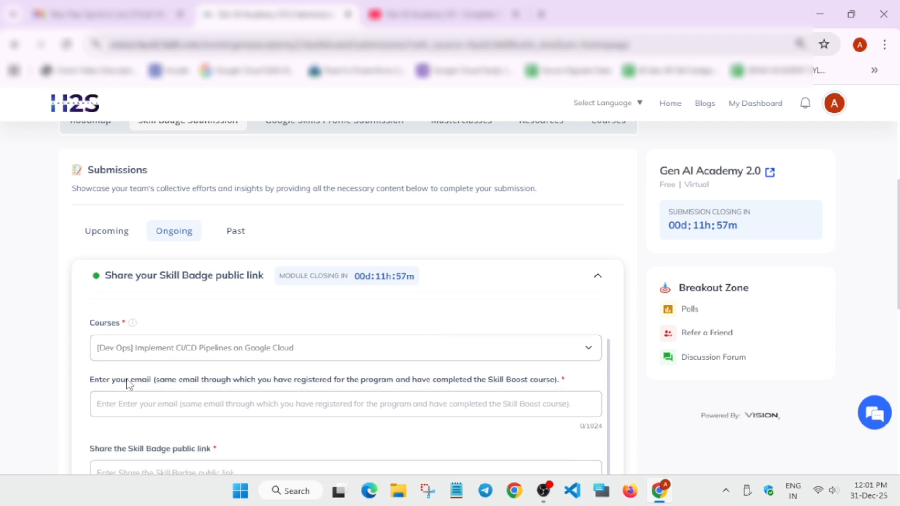
{"action": "mouse_move", "coordinate": [138, 382]}
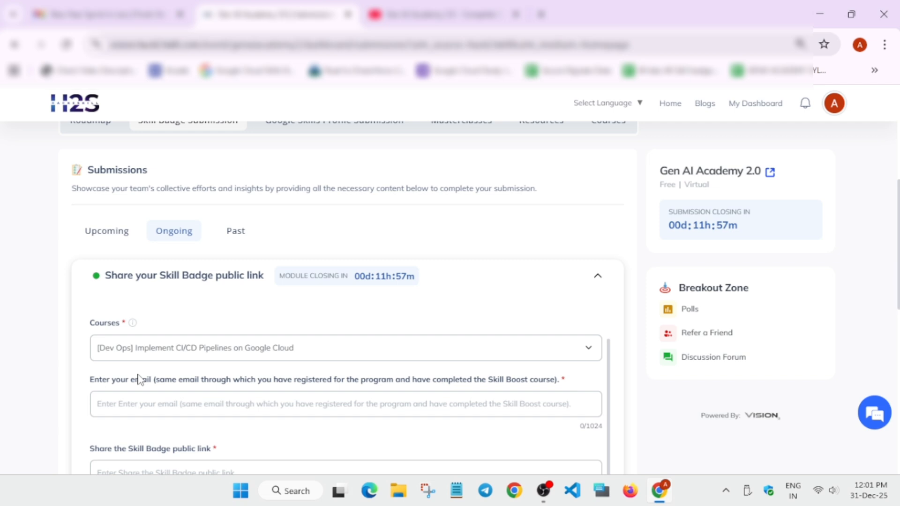
{"action": "scroll", "scroll_direction": "down", "scroll_amount": 3}
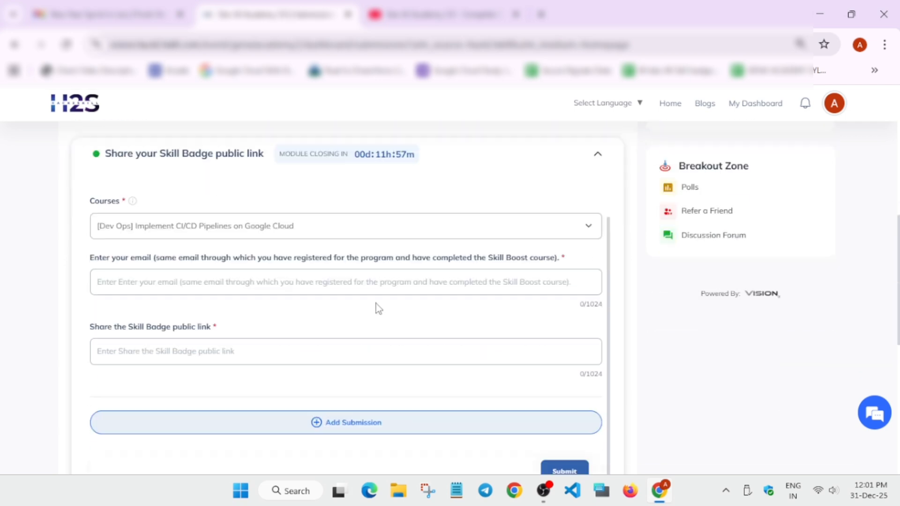
{"action": "scroll", "scroll_direction": "down", "scroll_amount": 3}
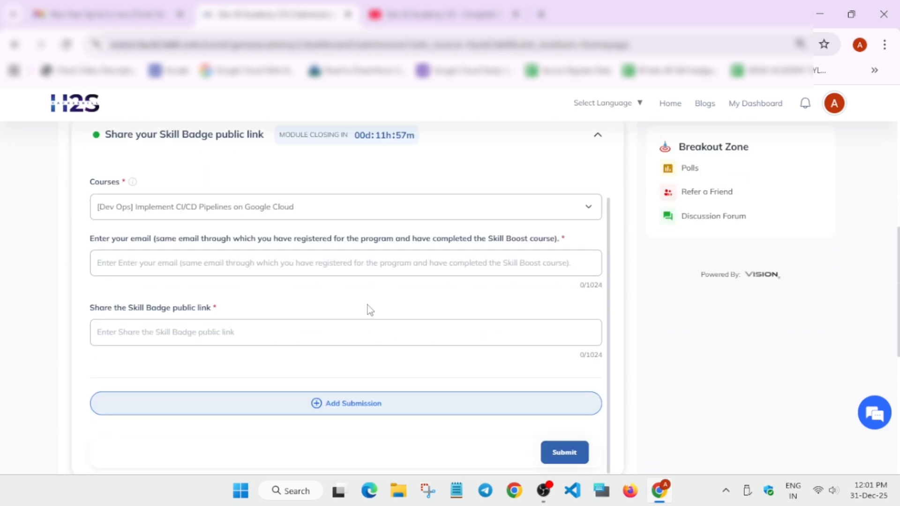
{"action": "mouse_move", "coordinate": [383, 270]}
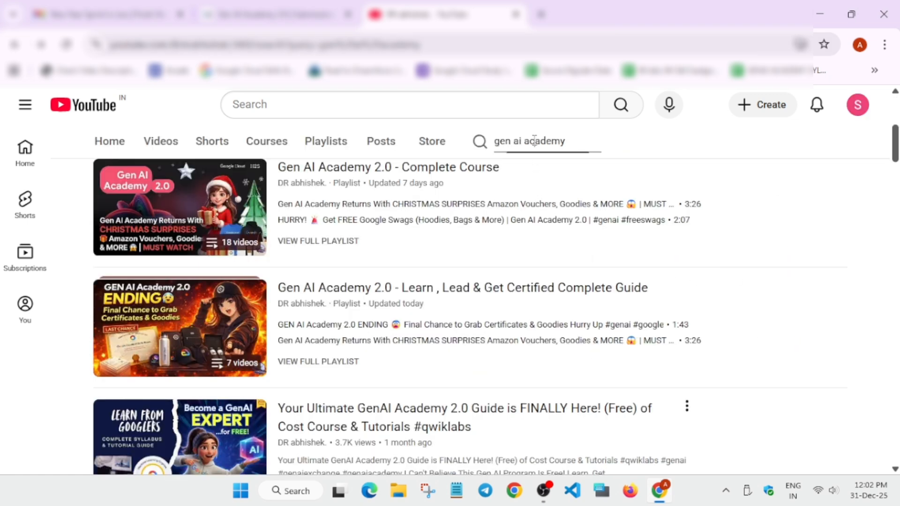
{"action": "mouse_move", "coordinate": [325, 367]}
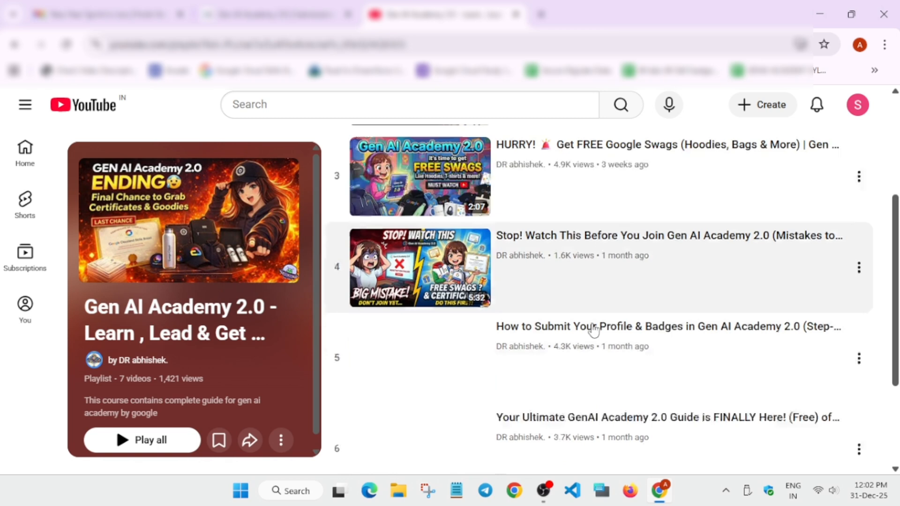
Scroll the Learn, Lead & Get Certified playlist to videos 5–7, then return to the form
{"action": "scroll", "scroll_direction": "down", "scroll_amount": 3}
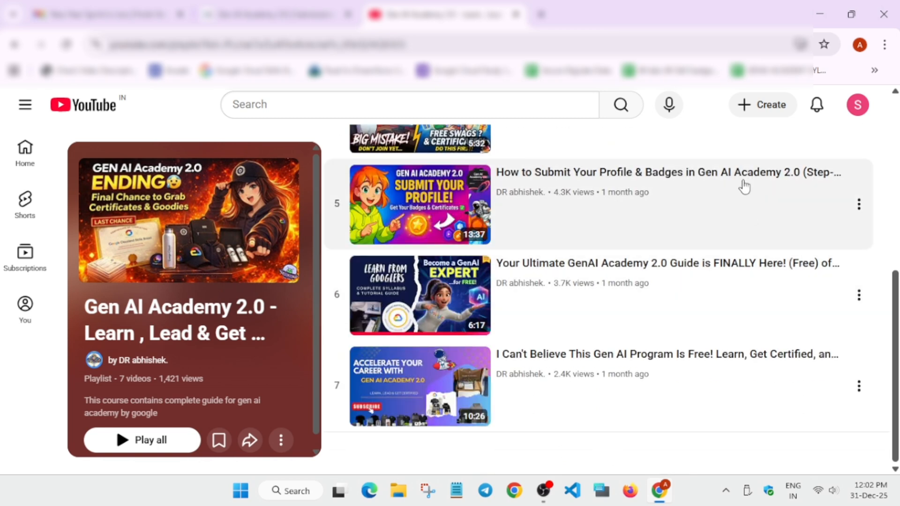
{"action": "mouse_move", "coordinate": [771, 220]}
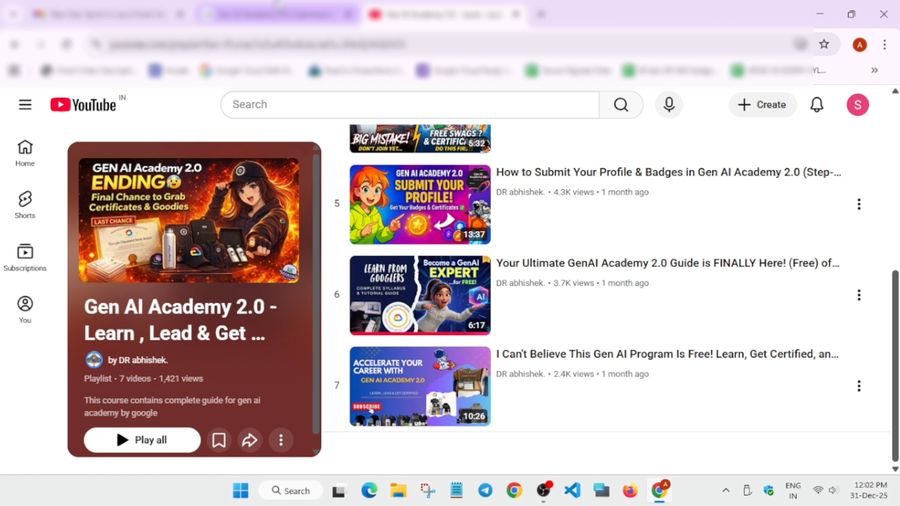
{"action": "left_click", "coordinate": [276, 14]}
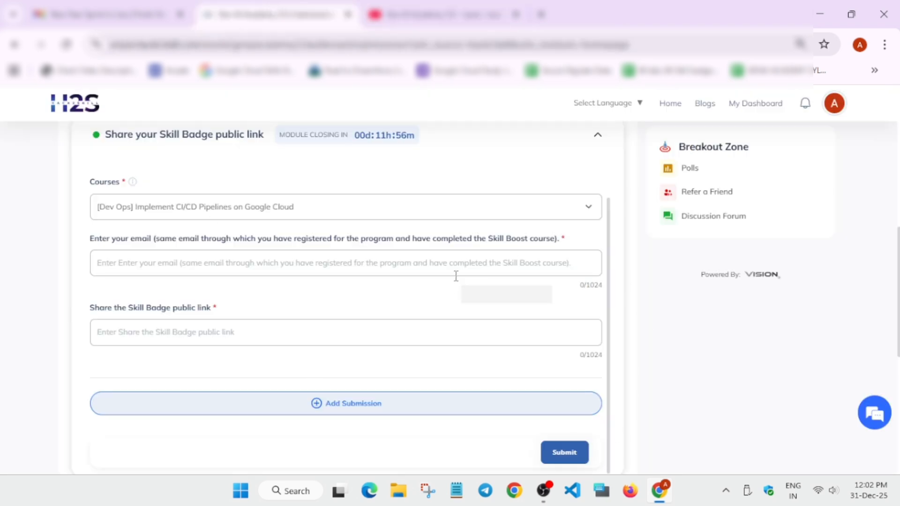
Expand the Courses dropdown to view DevOps, Security, Data, AI/ML, Networking and Serverless badges
{"action": "left_click", "coordinate": [346, 206]}
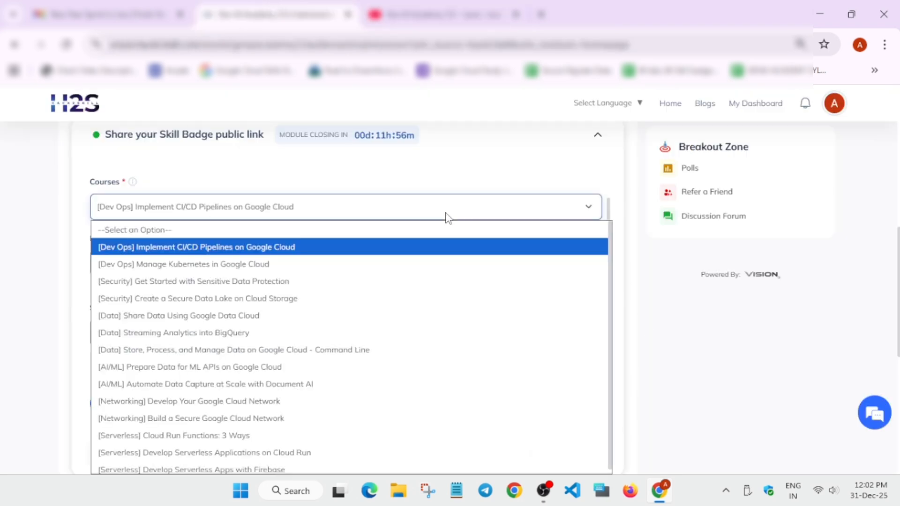
{"action": "mouse_move", "coordinate": [359, 414]}
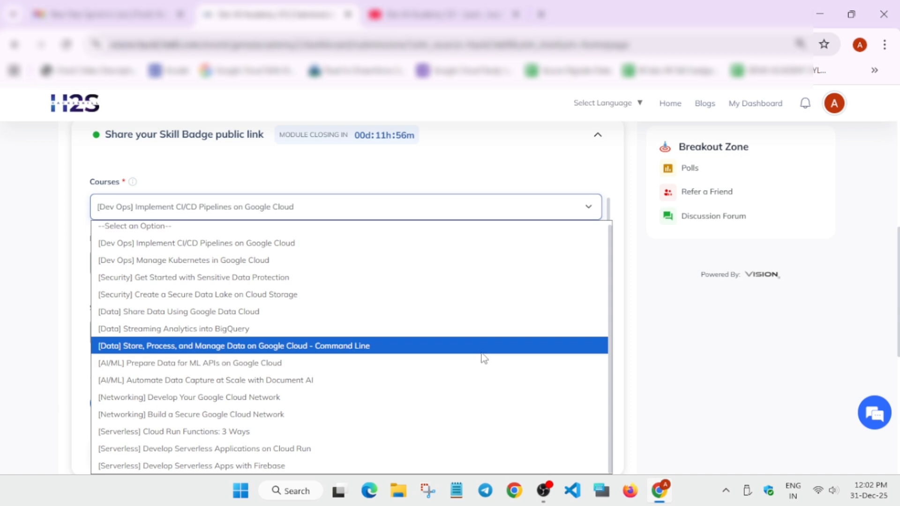
{"action": "mouse_move", "coordinate": [504, 356]}
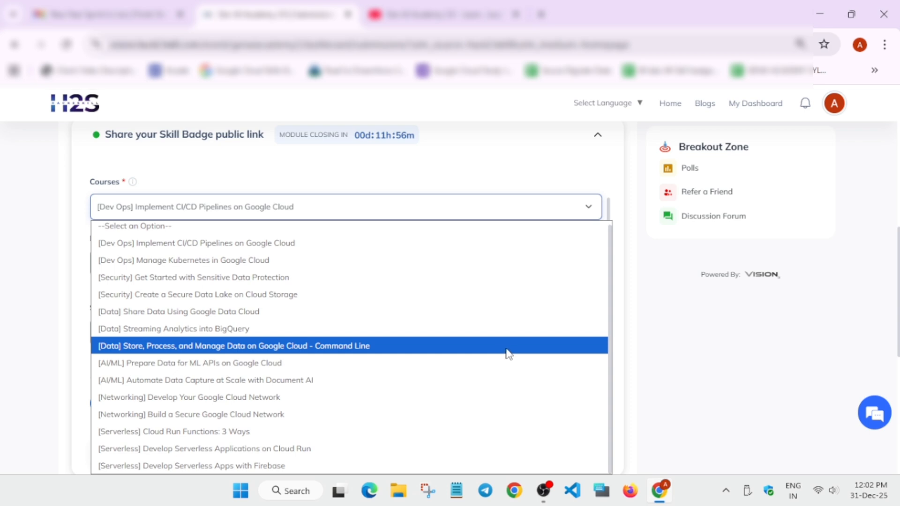
{"action": "mouse_move", "coordinate": [527, 343]}
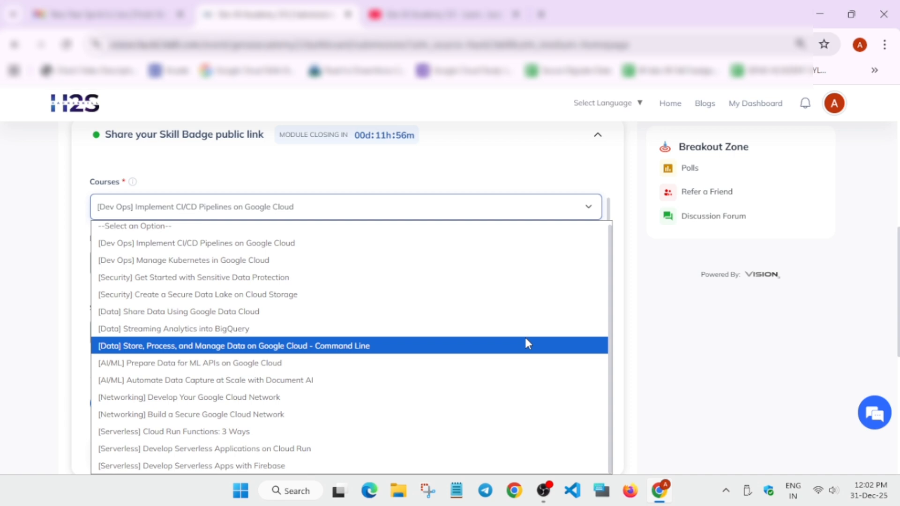
{"action": "mouse_move", "coordinate": [531, 343]}
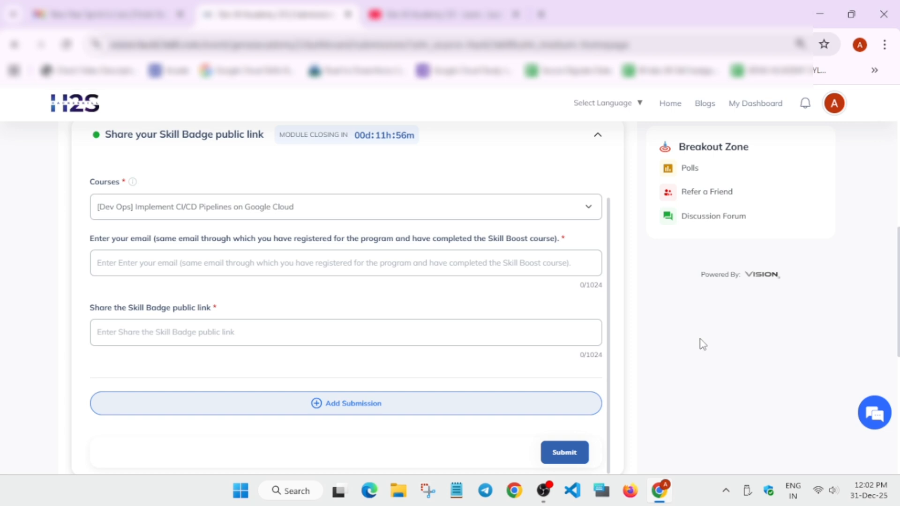
{"action": "mouse_move", "coordinate": [624, 339]}
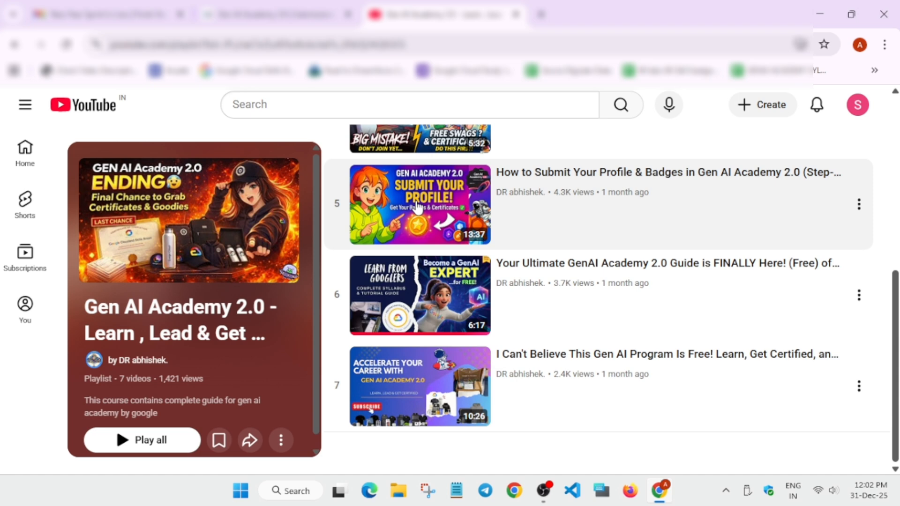
{"action": "mouse_move", "coordinate": [390, 310]}
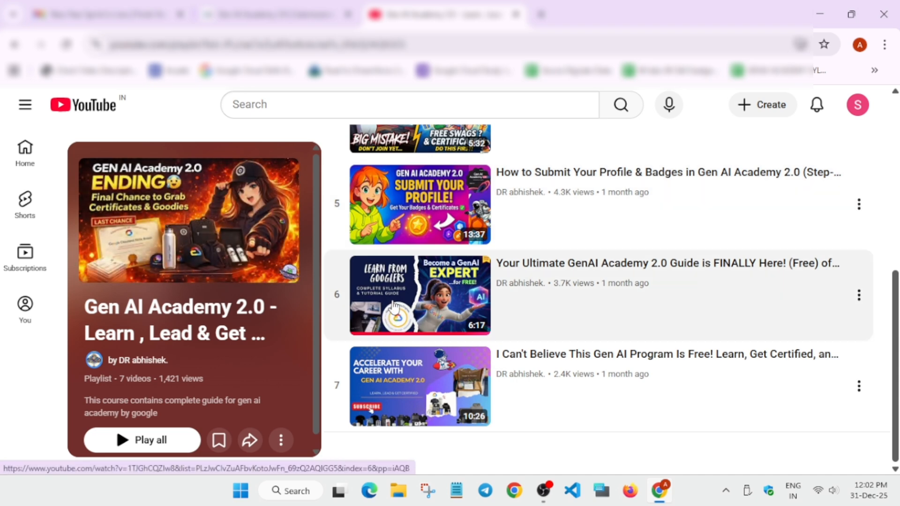
{"action": "mouse_move", "coordinate": [603, 381]}
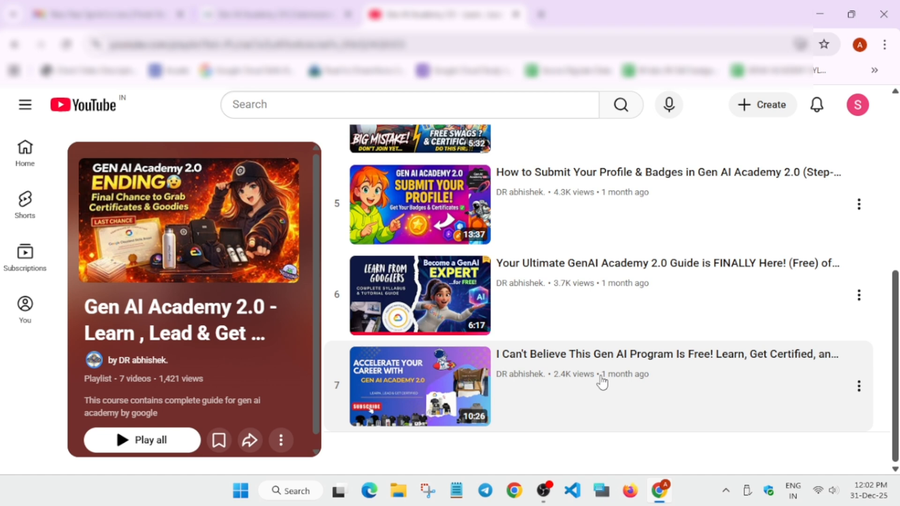
{"action": "mouse_move", "coordinate": [591, 439]}
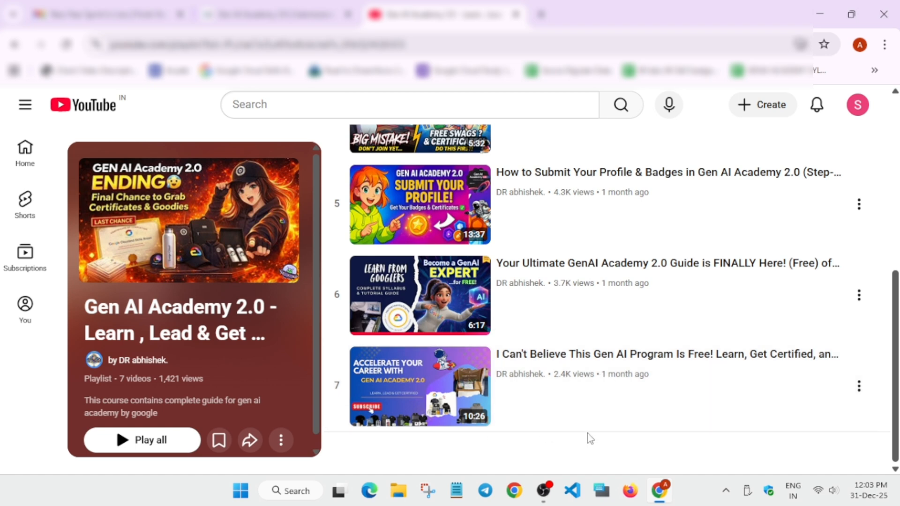
{"action": "mouse_move", "coordinate": [691, 395]}
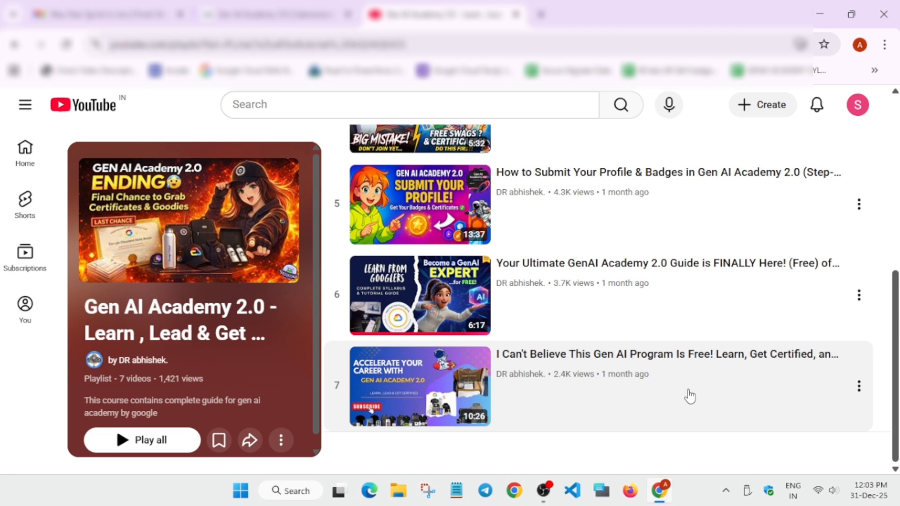
{"action": "mouse_move", "coordinate": [687, 397]}
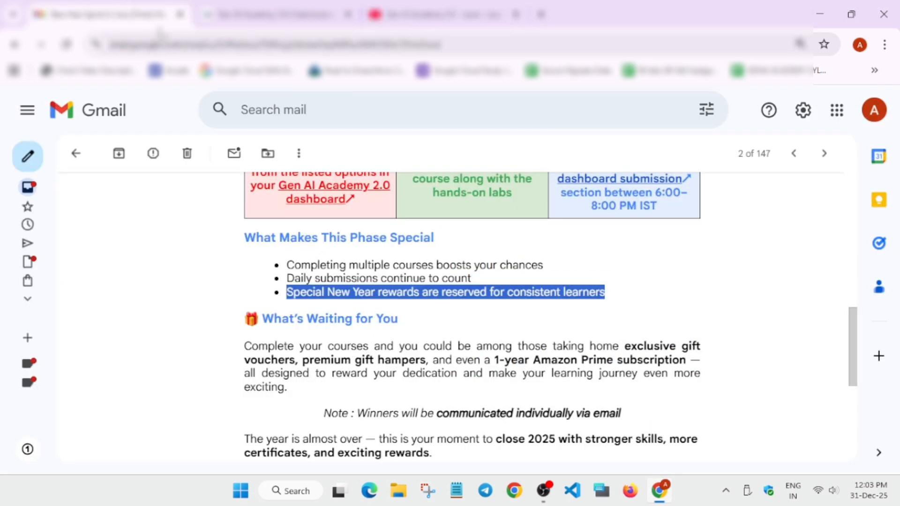
{"action": "left_click", "coordinate": [290, 292]}
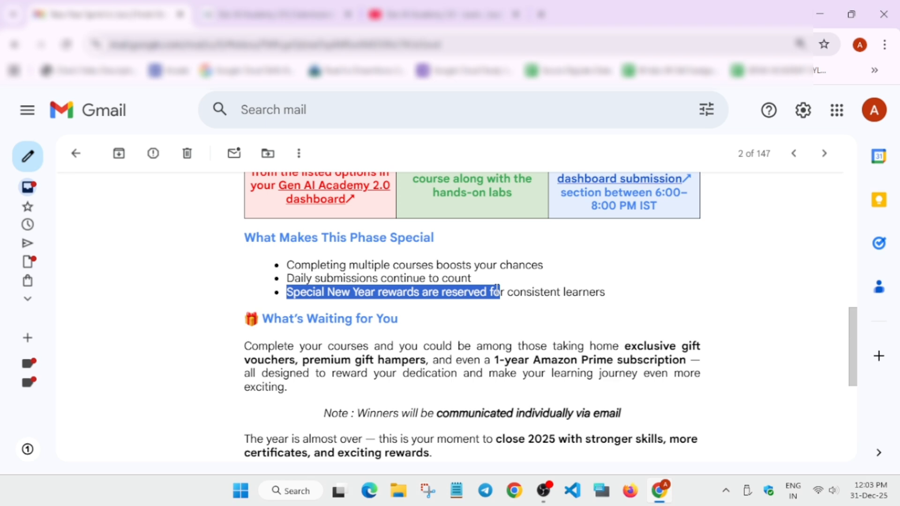
{"action": "mouse_move", "coordinate": [489, 286]}
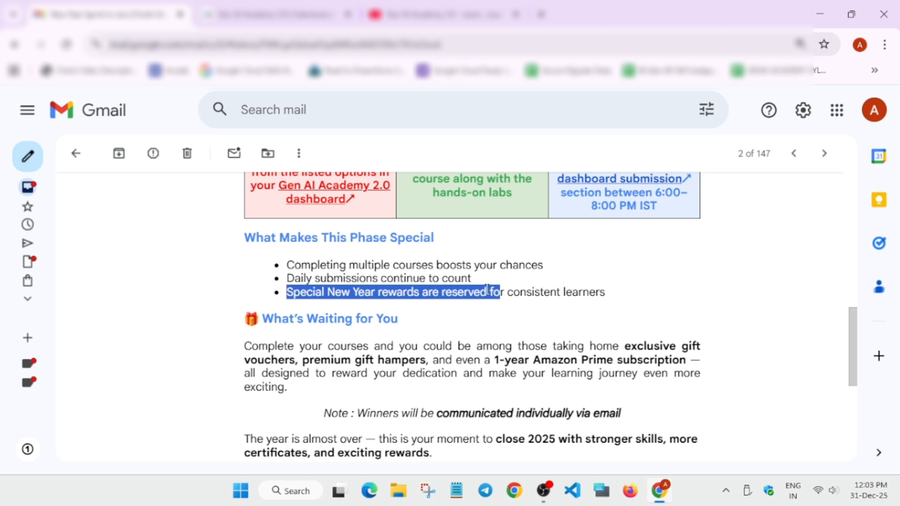
{"action": "mouse_move", "coordinate": [473, 307]}
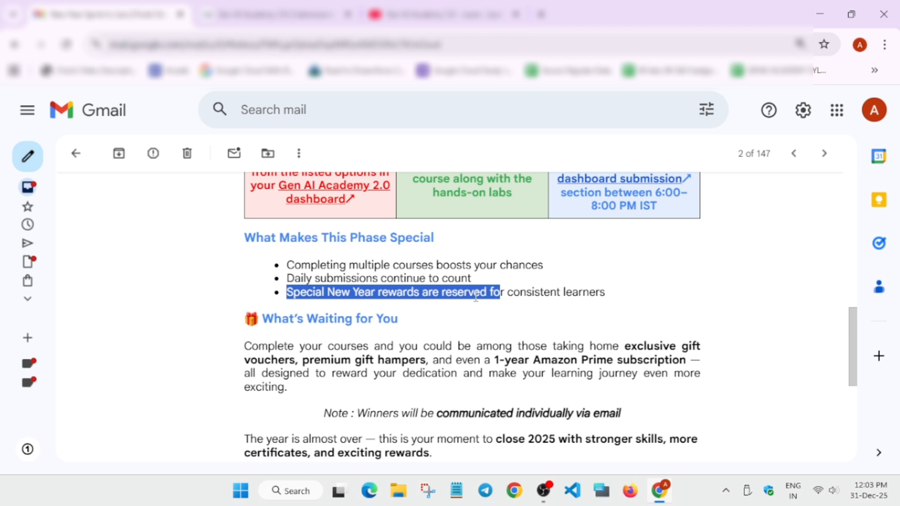
{"action": "mouse_move", "coordinate": [478, 306]}
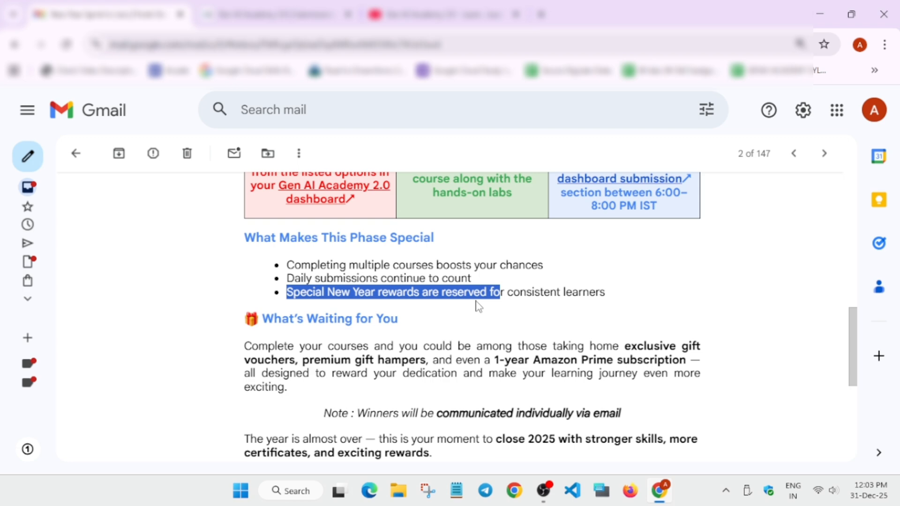
{"action": "mouse_move", "coordinate": [542, 491]}
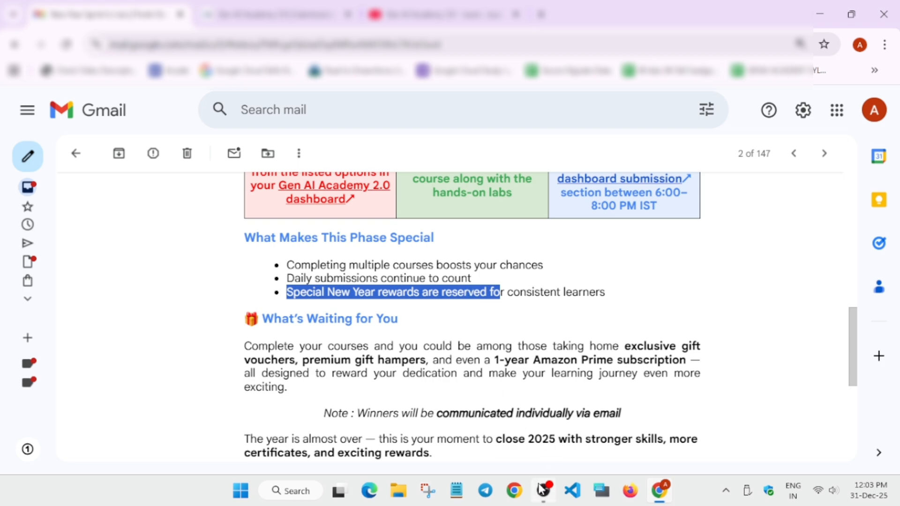